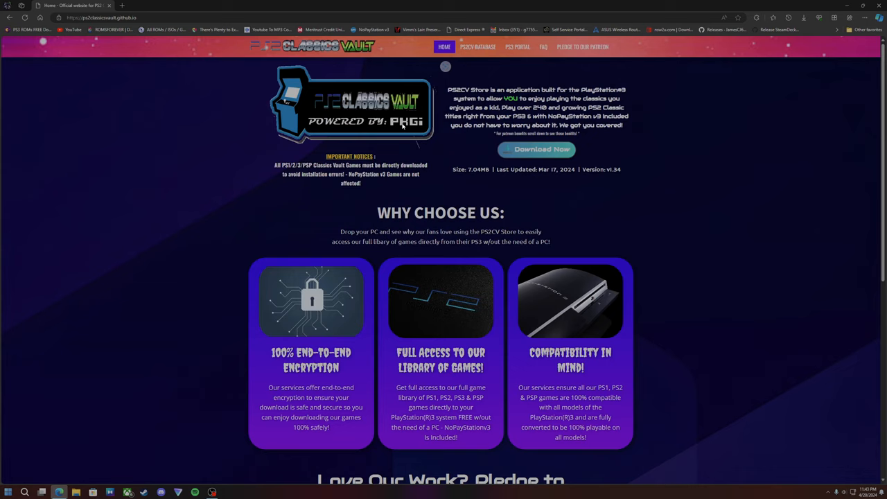
pyautogui.moveTo(95, 50)
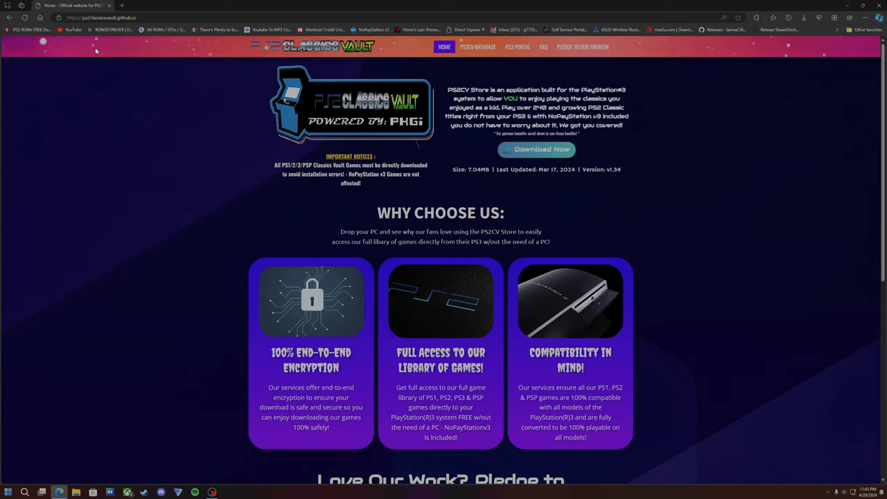
pyautogui.moveTo(561, 146)
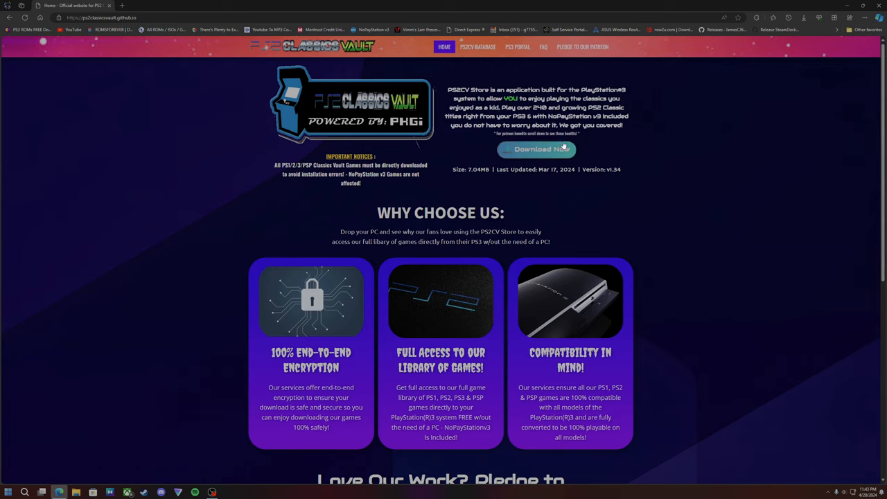
pyautogui.moveTo(437, 91)
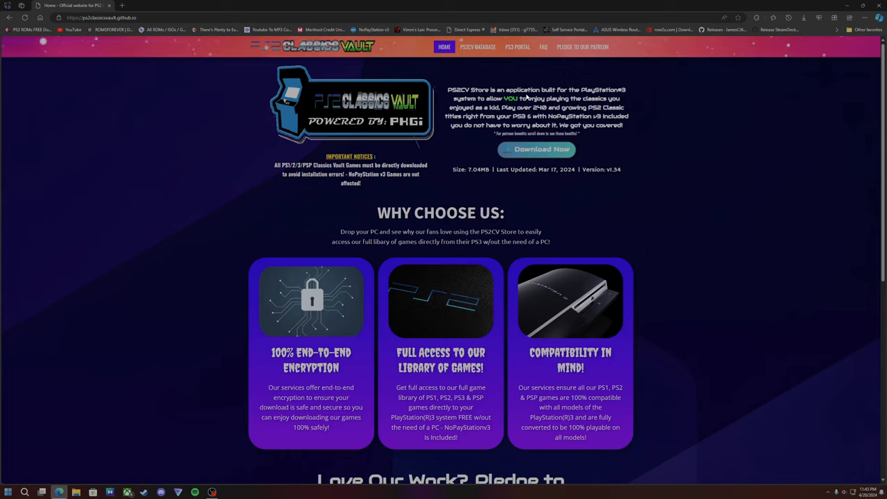
pyautogui.moveTo(470, 149)
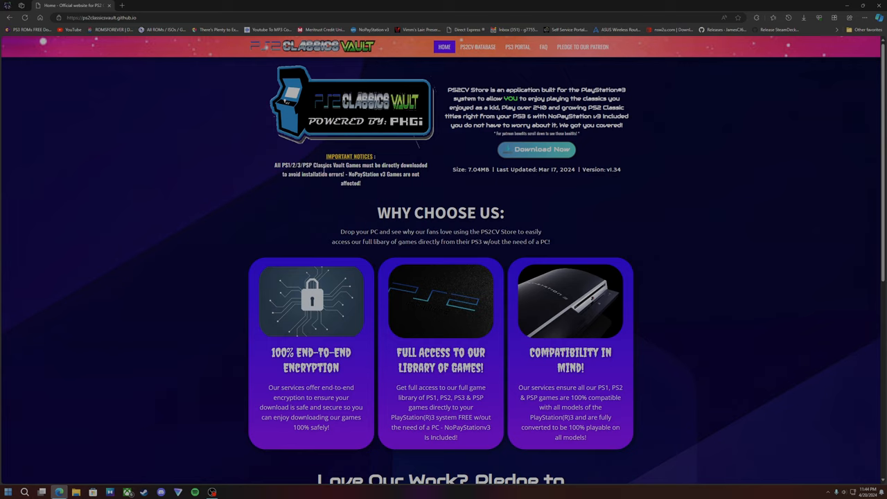
pyautogui.moveTo(310, 191)
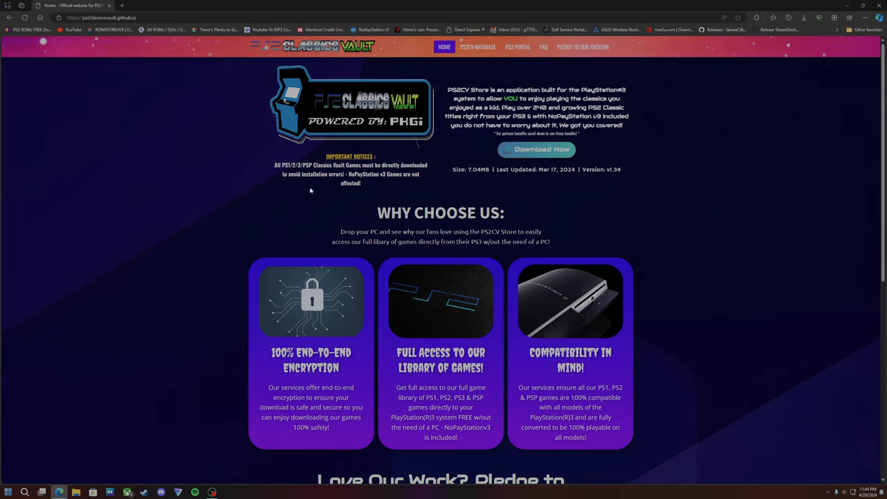
pyautogui.moveTo(313, 194)
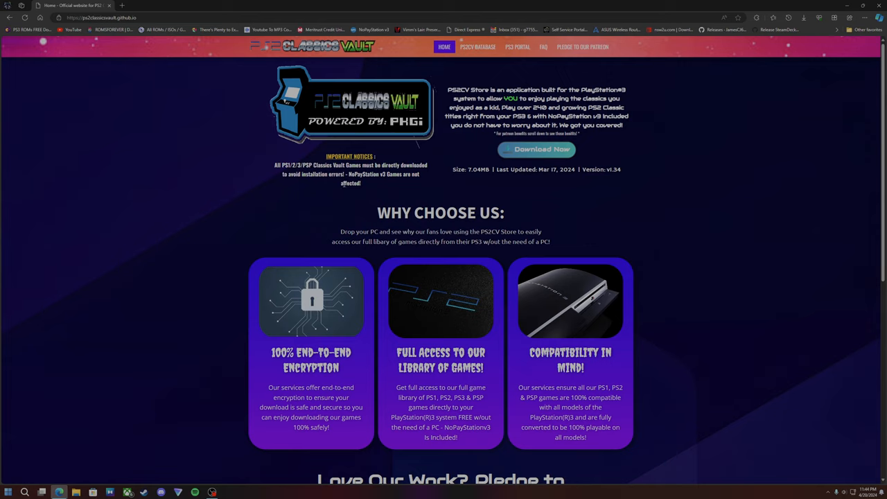
pyautogui.moveTo(409, 185)
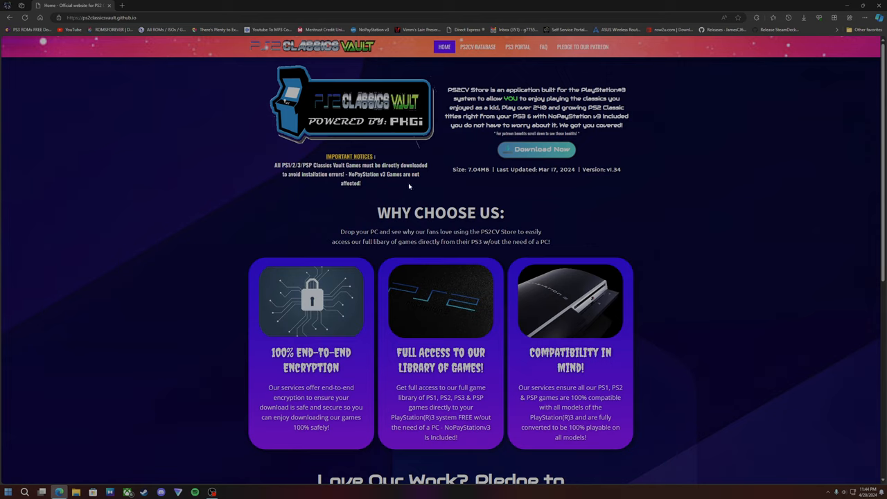
pyautogui.moveTo(349, 131)
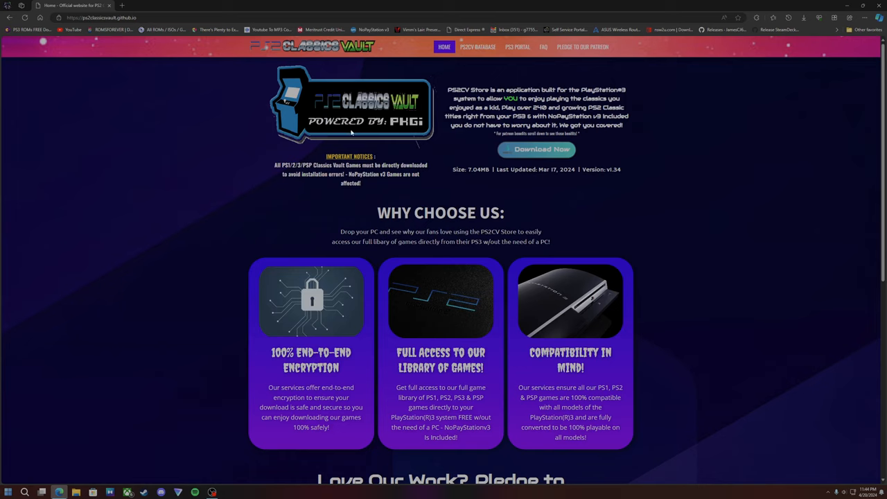
pyautogui.moveTo(391, 151)
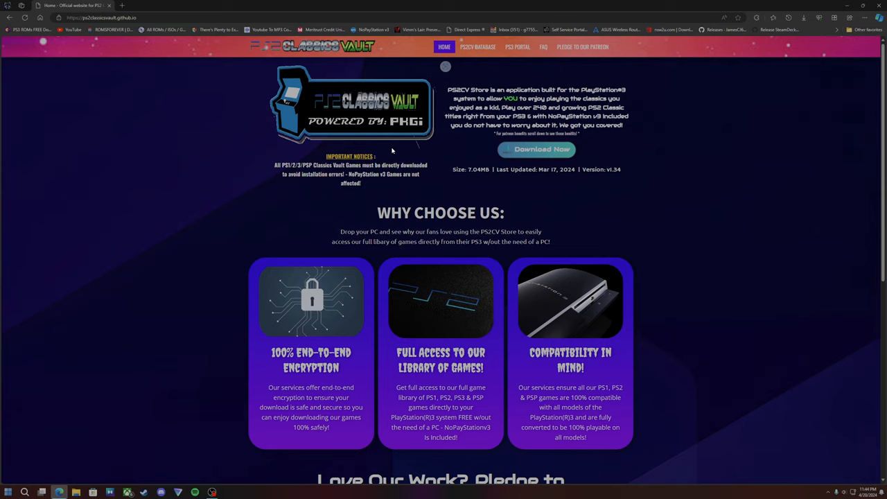
pyautogui.moveTo(504, 167)
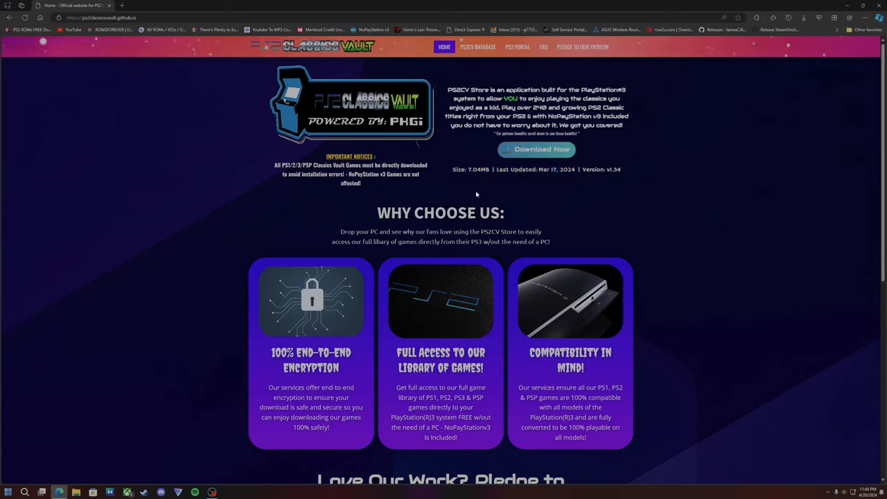
pyautogui.moveTo(428, 227)
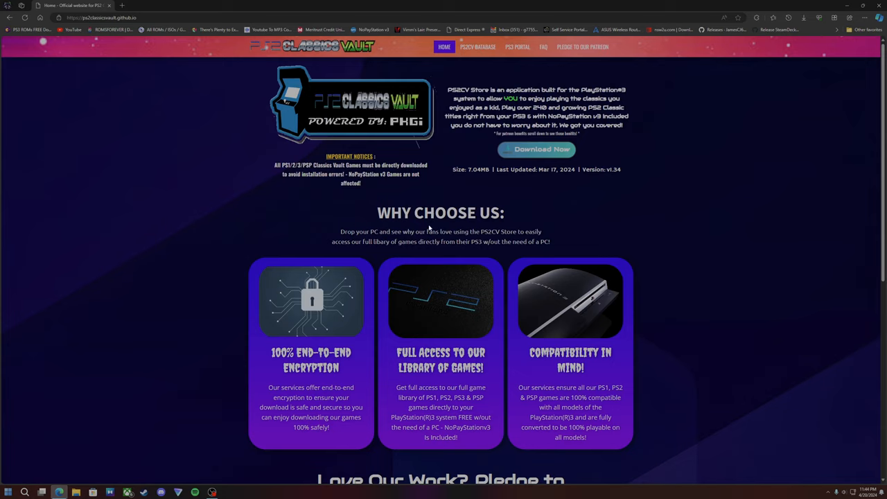
pyautogui.moveTo(392, 202)
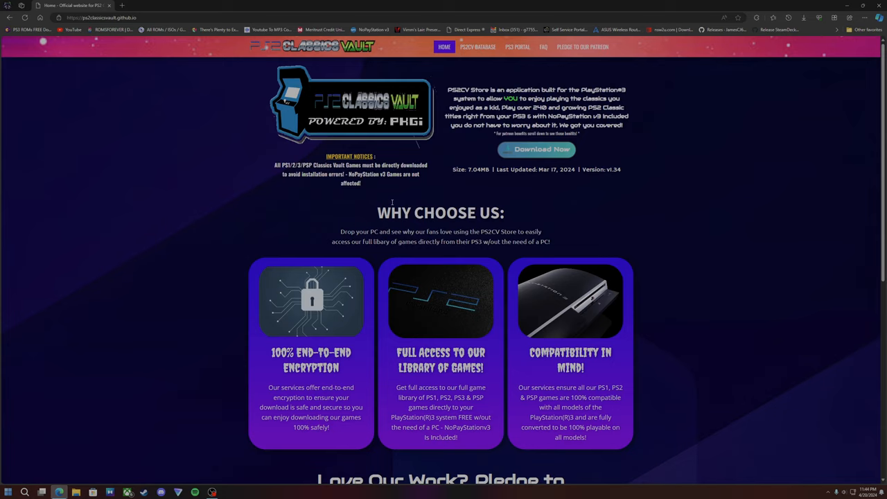
pyautogui.moveTo(269, 360)
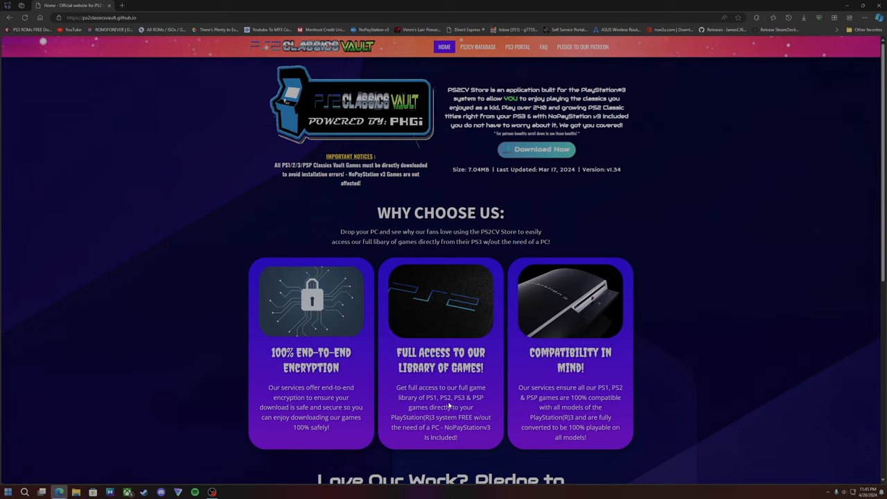
pyautogui.moveTo(581, 395)
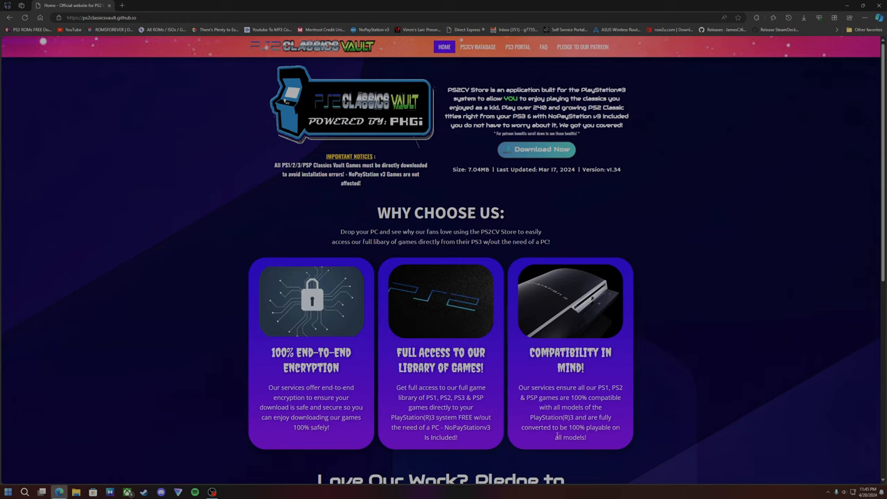
pyautogui.moveTo(629, 438)
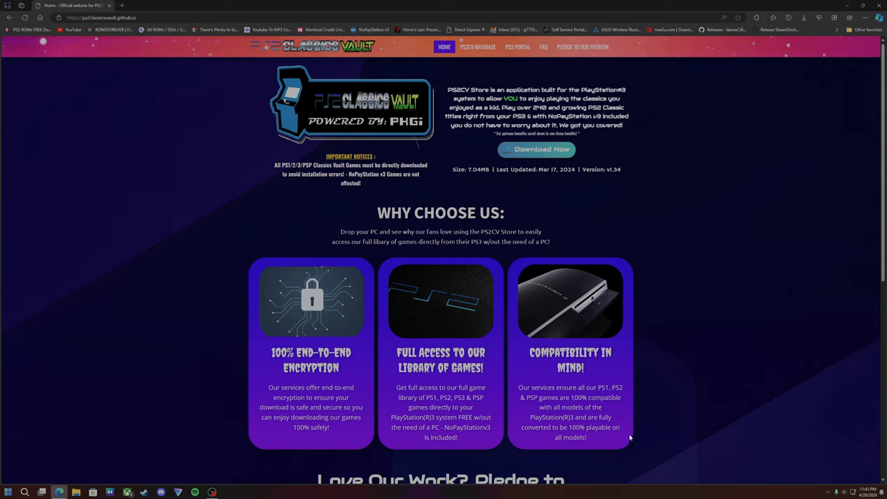
# Navigate to the PS2 Game Database page from the top navigation bar
pyautogui.scroll(-3)
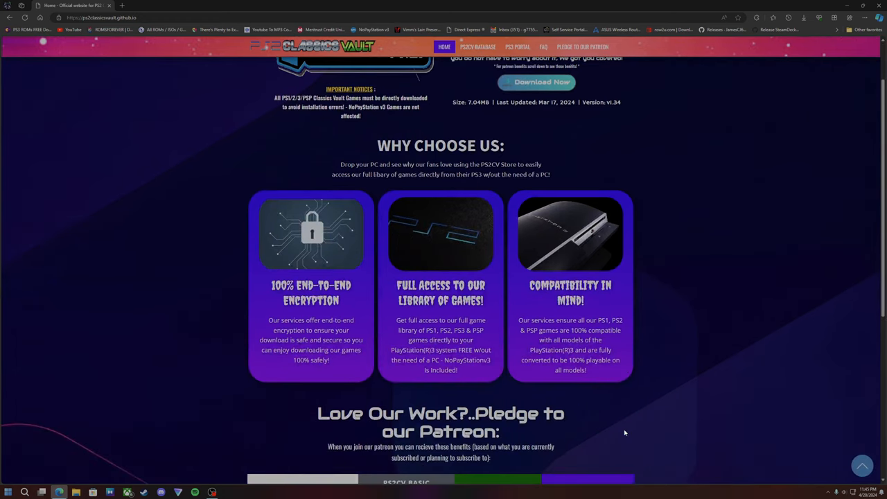
pyautogui.scroll(-3)
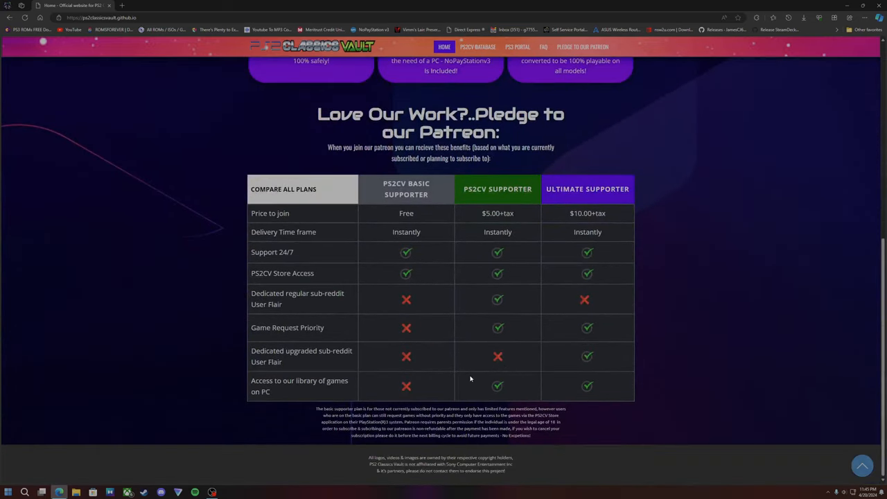
pyautogui.moveTo(465, 356)
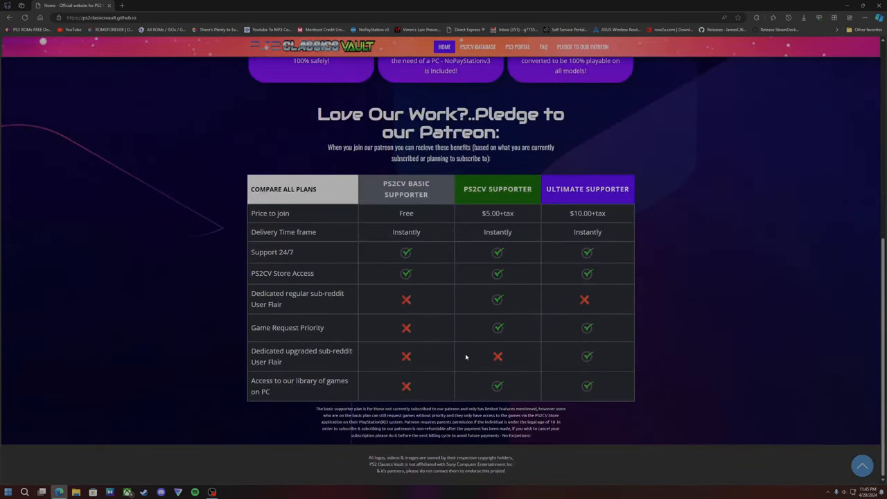
pyautogui.moveTo(466, 319)
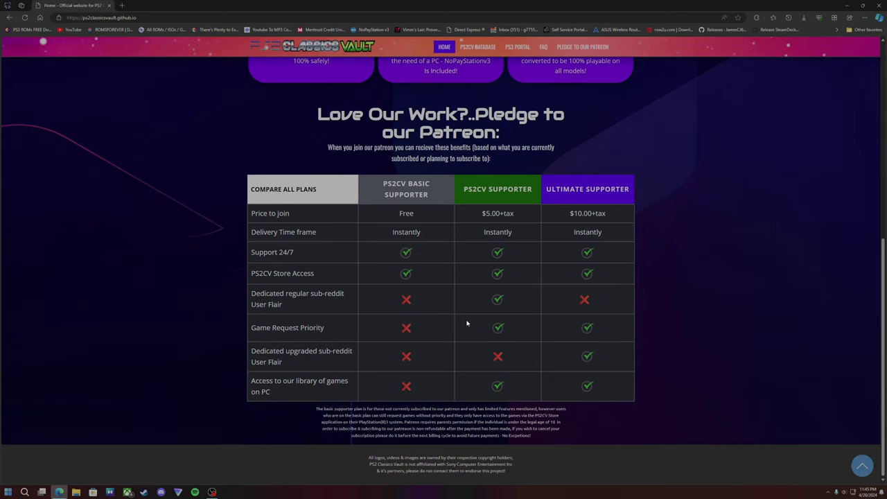
pyautogui.moveTo(504, 270)
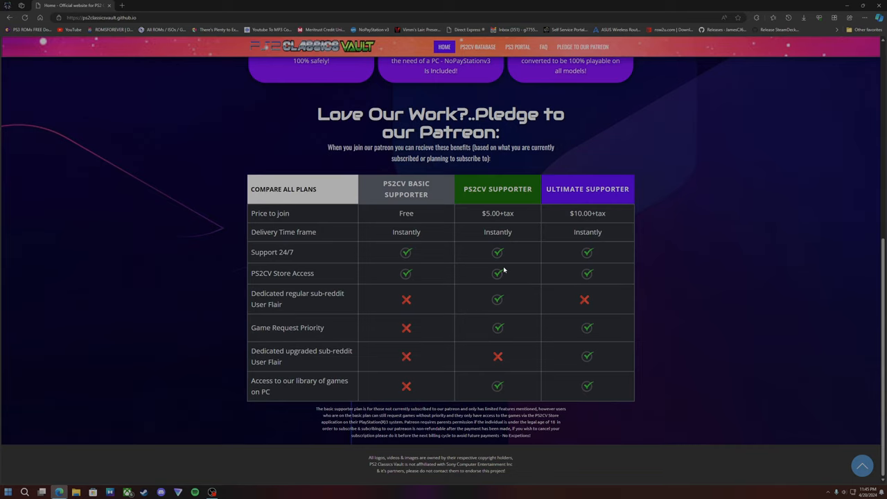
pyautogui.scroll(3)
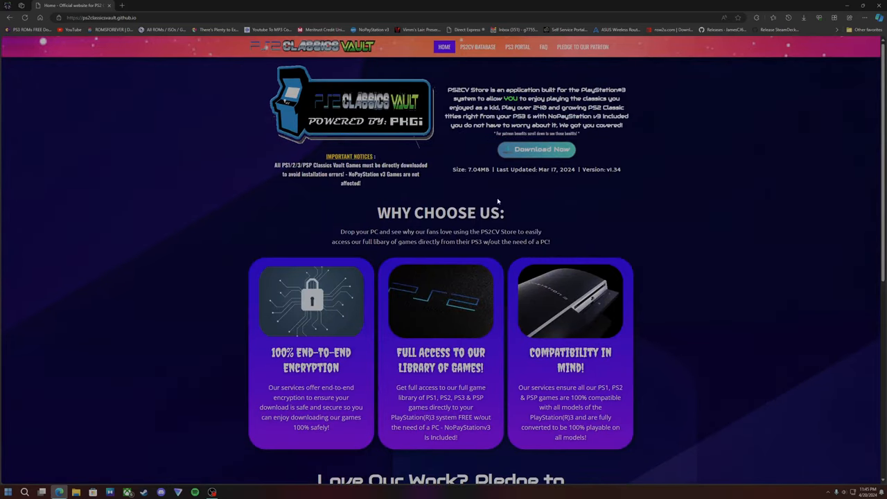
pyautogui.moveTo(473, 64)
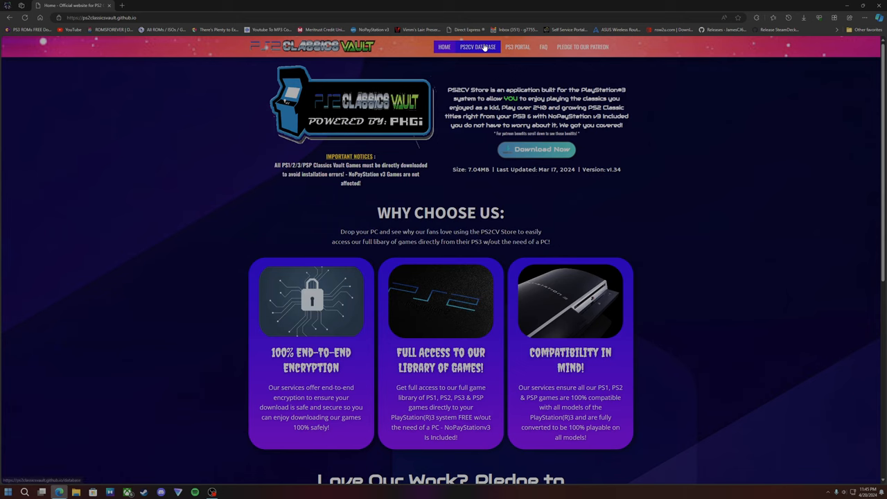
pyautogui.click(476, 47)
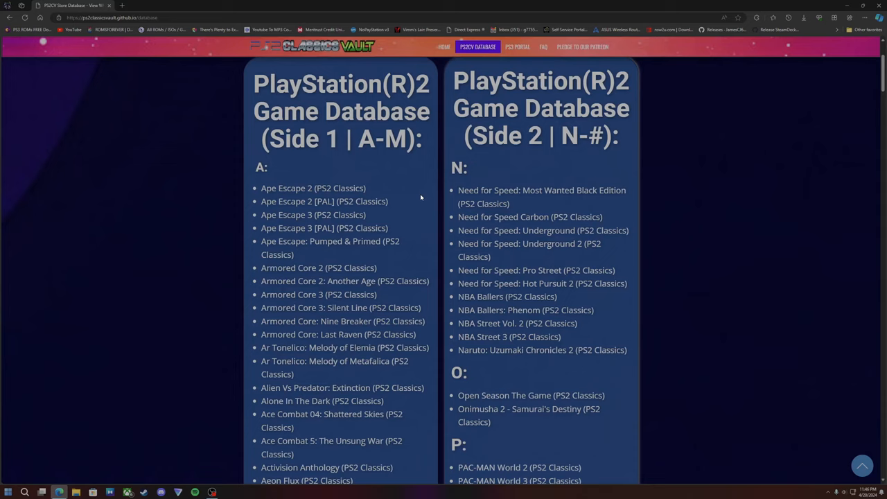
pyautogui.moveTo(448, 228)
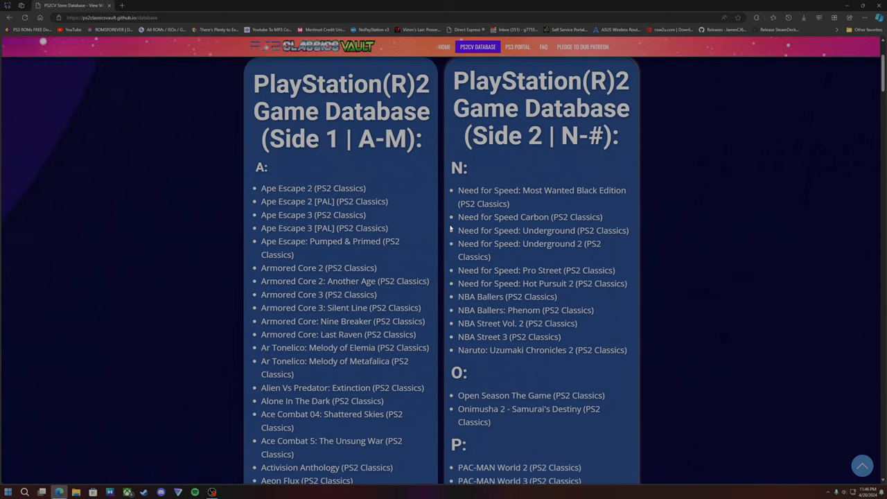
pyautogui.moveTo(435, 153)
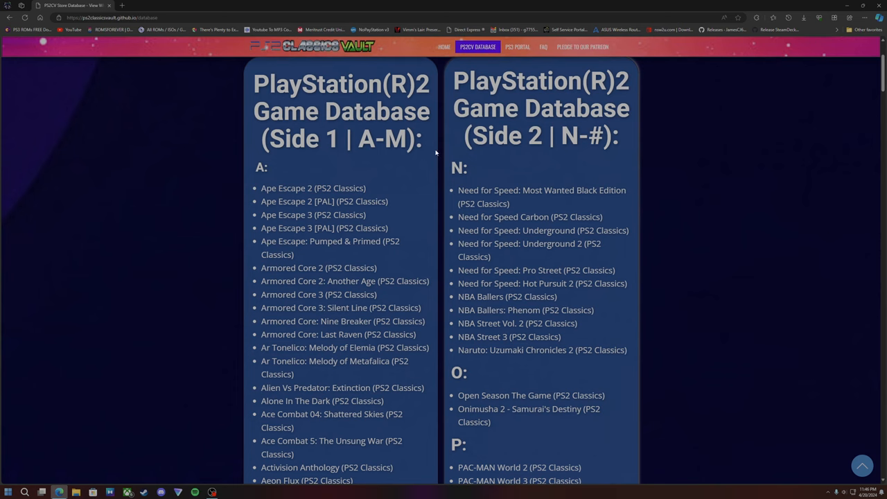
# Scroll down through the alphabetical game lists and back up toward the top
pyautogui.scroll(-3)
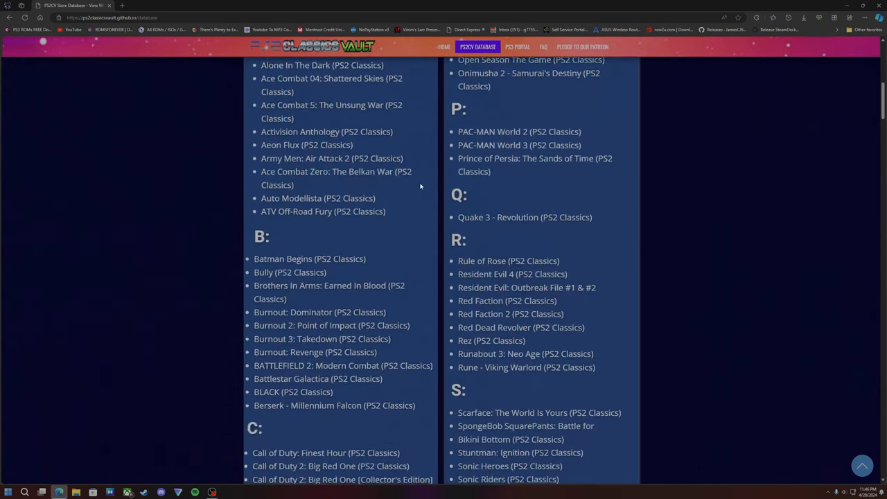
pyautogui.moveTo(426, 205)
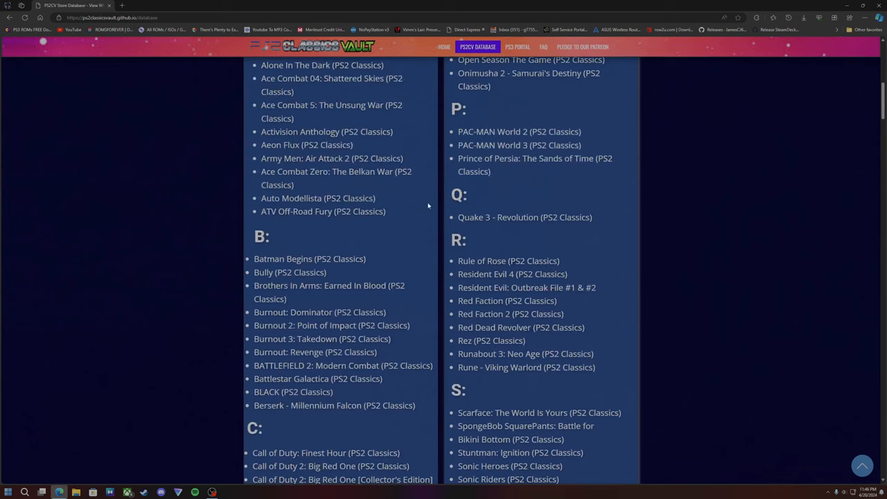
pyautogui.moveTo(432, 201)
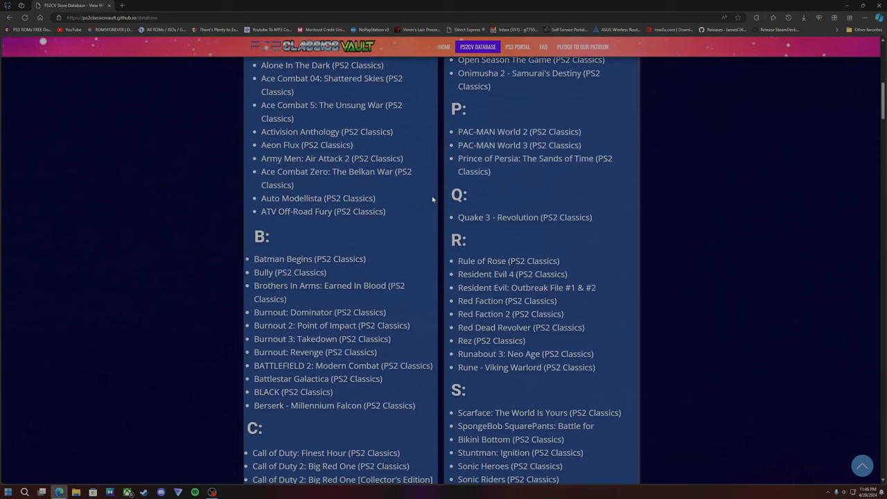
pyautogui.scroll(-3)
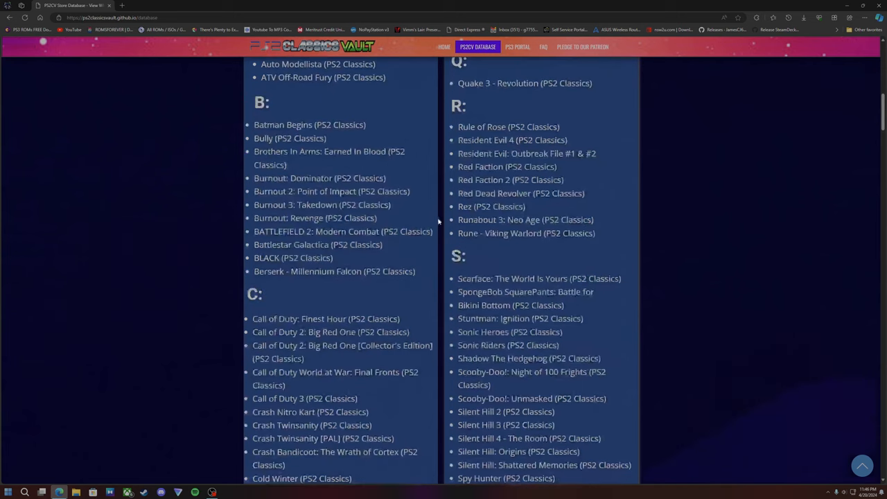
pyautogui.scroll(-3)
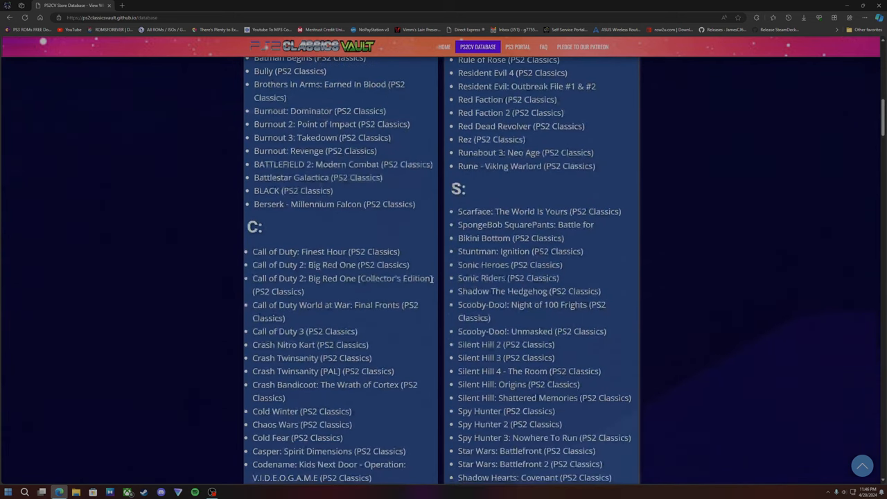
pyautogui.scroll(-3)
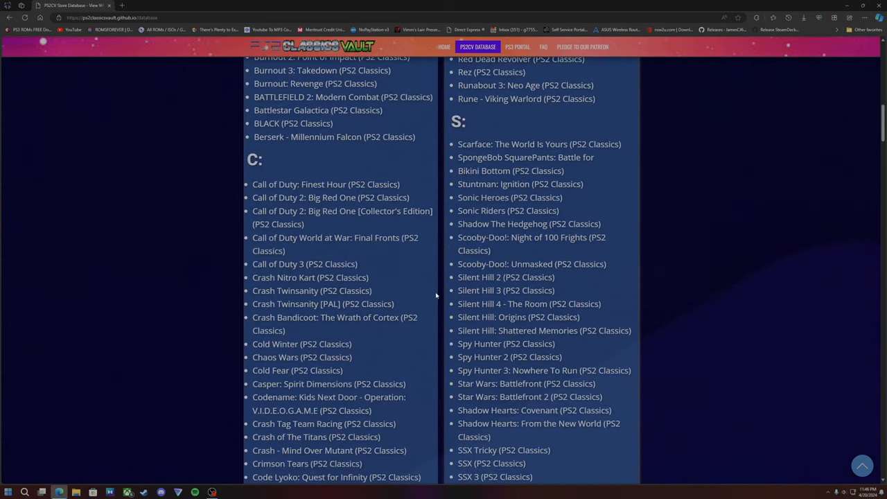
pyautogui.scroll(-3)
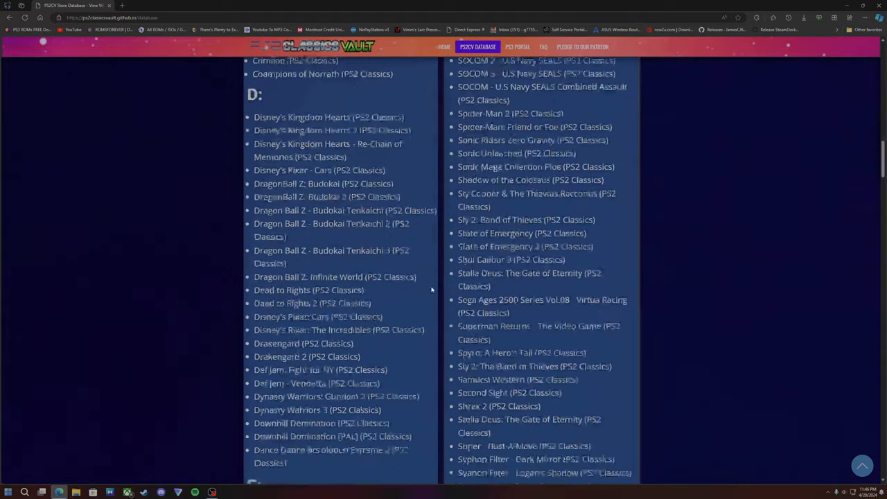
pyautogui.scroll(-3)
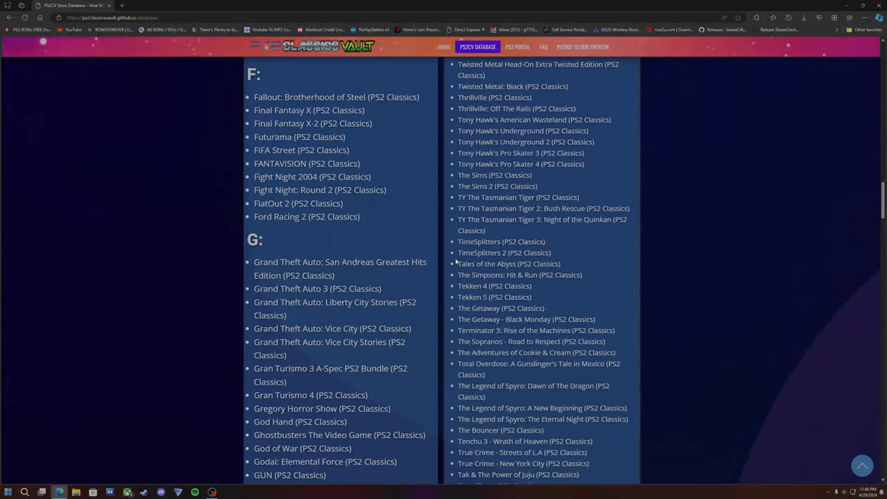
pyautogui.scroll(-3)
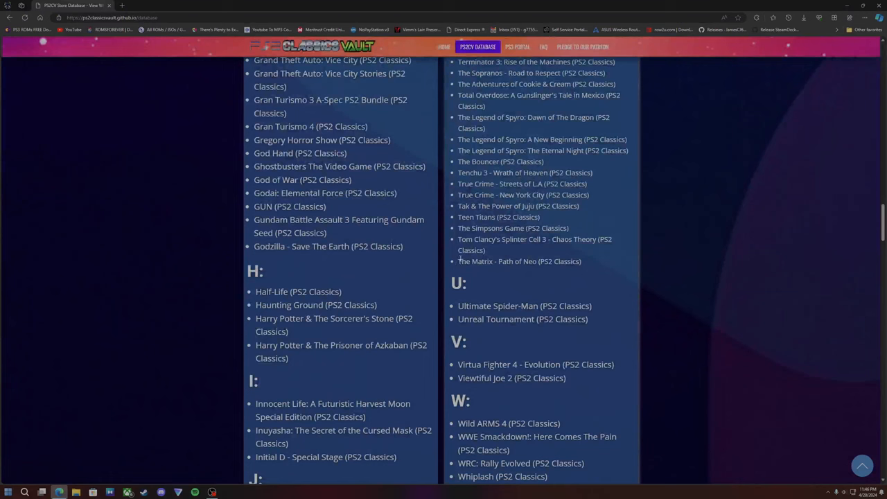
pyautogui.moveTo(441, 274)
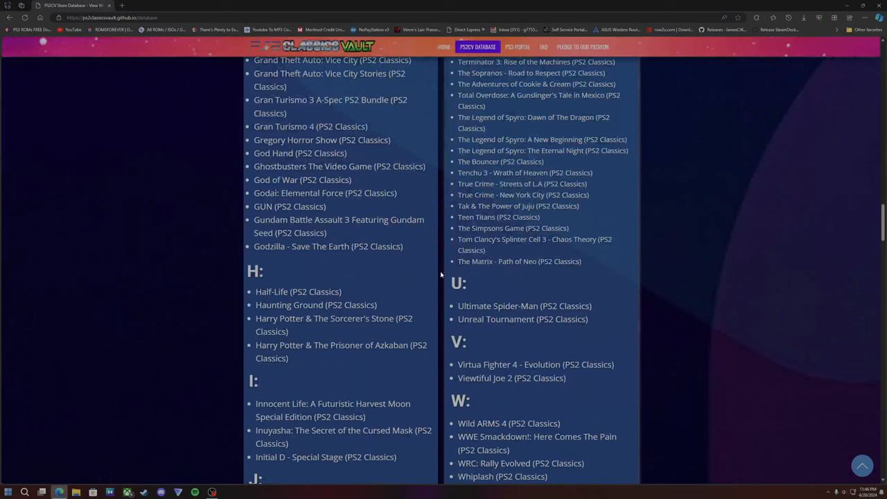
pyautogui.moveTo(384, 300)
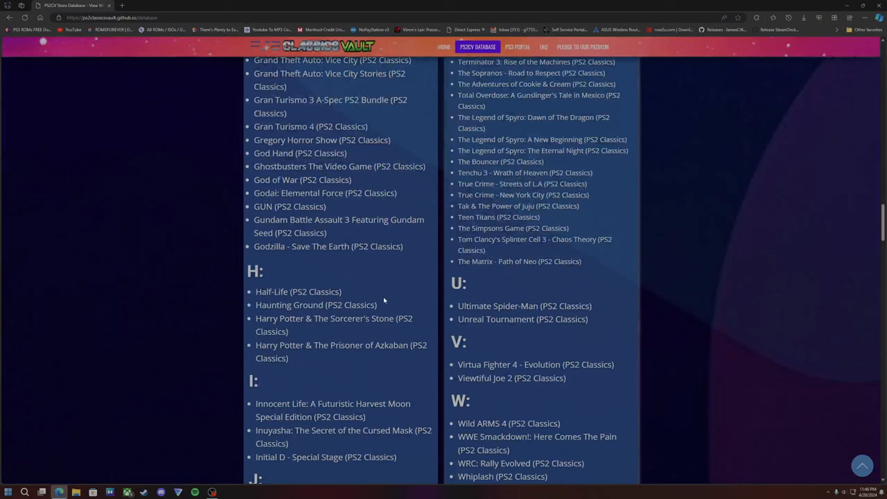
pyautogui.scroll(-3)
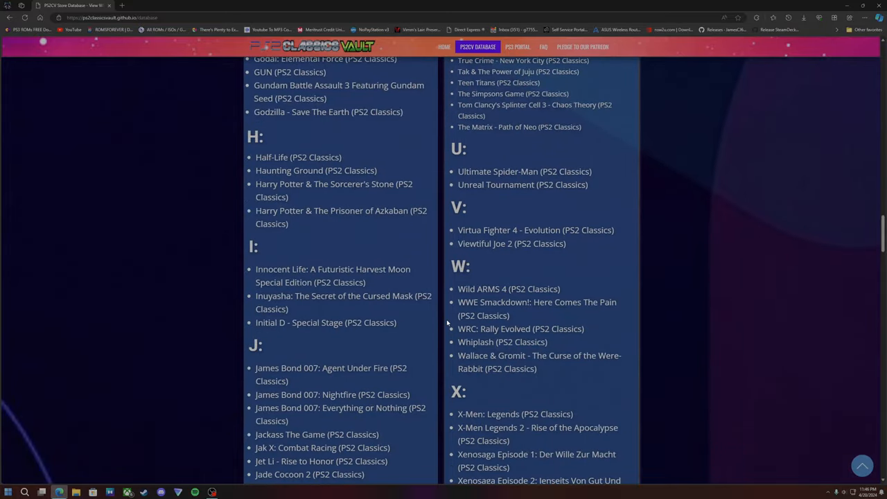
pyautogui.scroll(3)
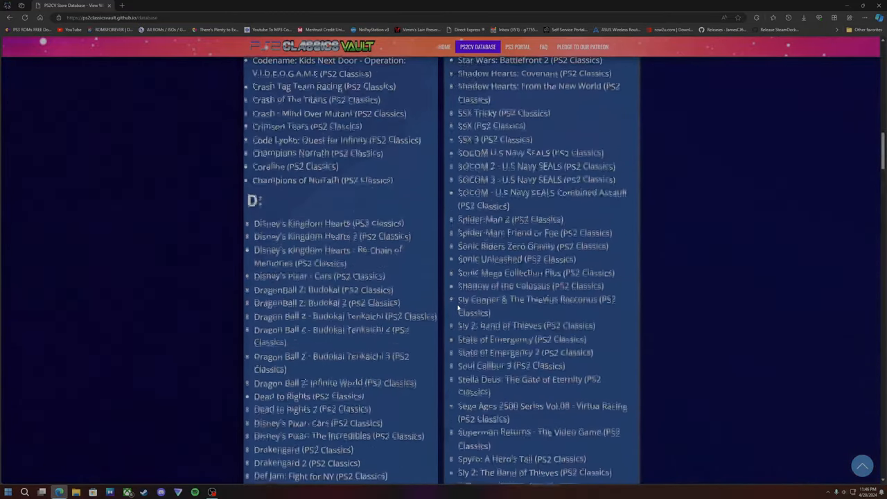
pyautogui.scroll(3)
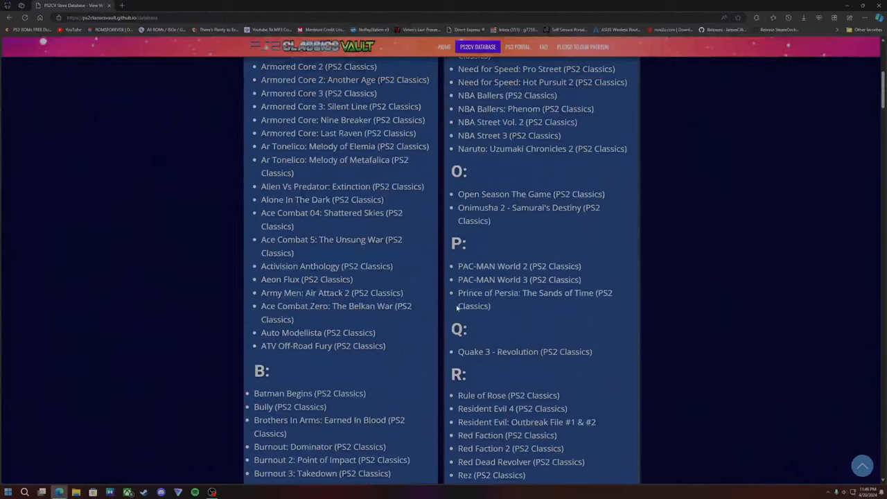
pyautogui.scroll(3)
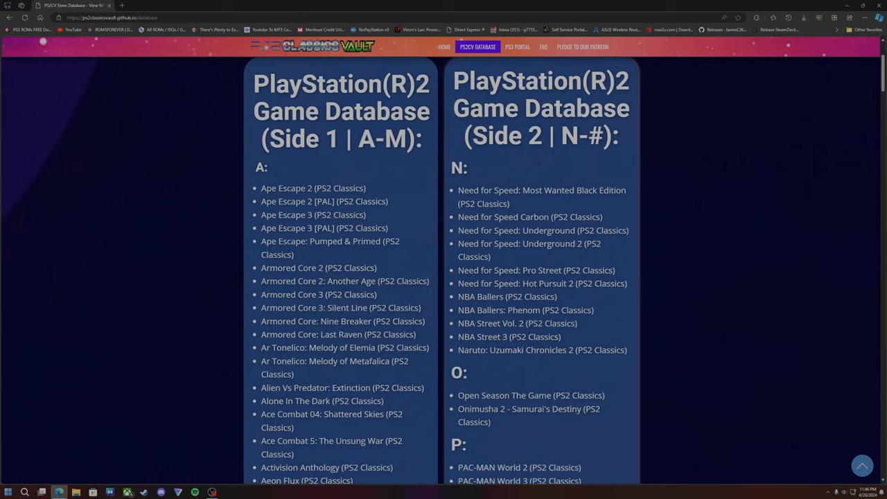
pyautogui.moveTo(443, 48)
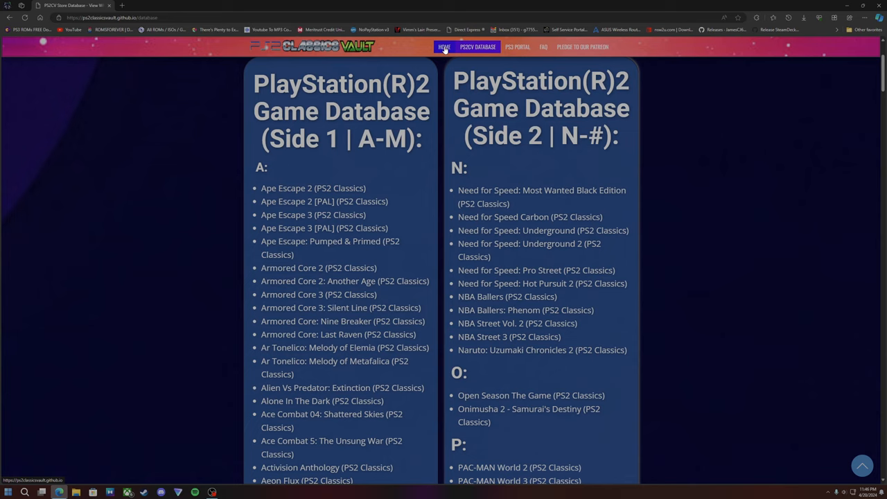
# Return to the PS2CV Store home page with its Why Choose Us section
pyautogui.click(443, 48)
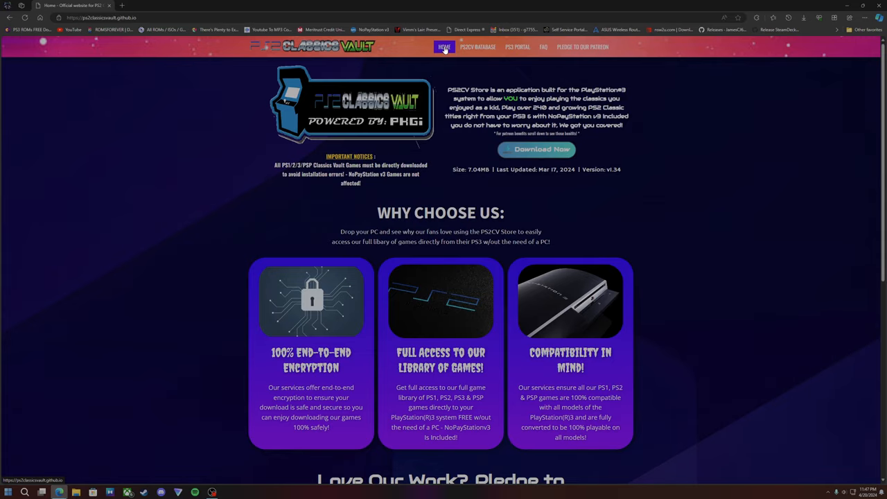
# Reopen the PS2 Game Database and scroll down through the C and D game lists
pyautogui.click(476, 47)
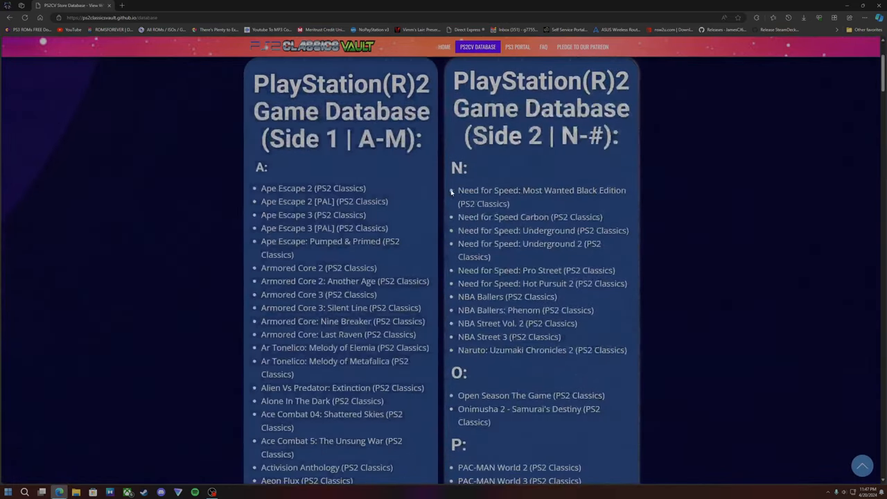
pyautogui.scroll(-3)
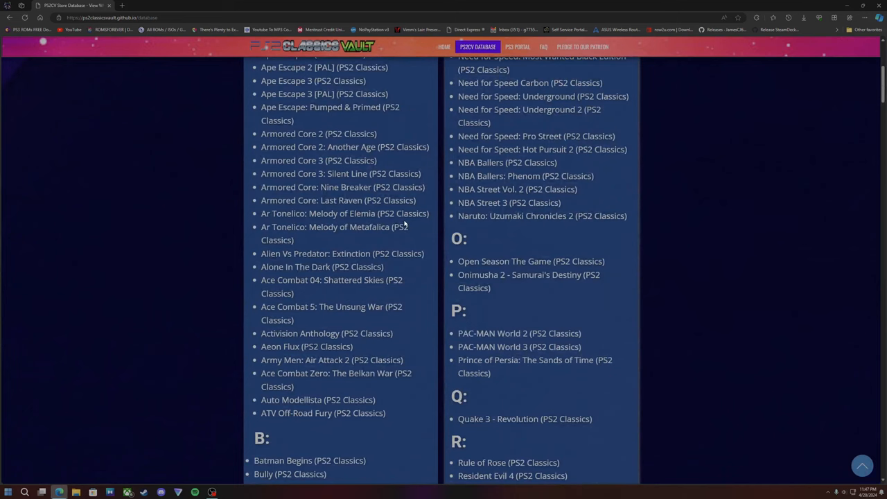
pyautogui.scroll(-3)
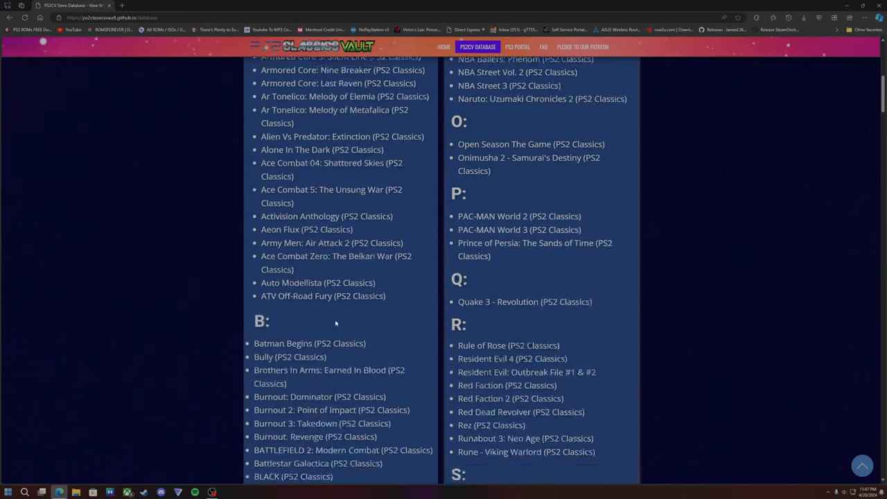
pyautogui.scroll(-3)
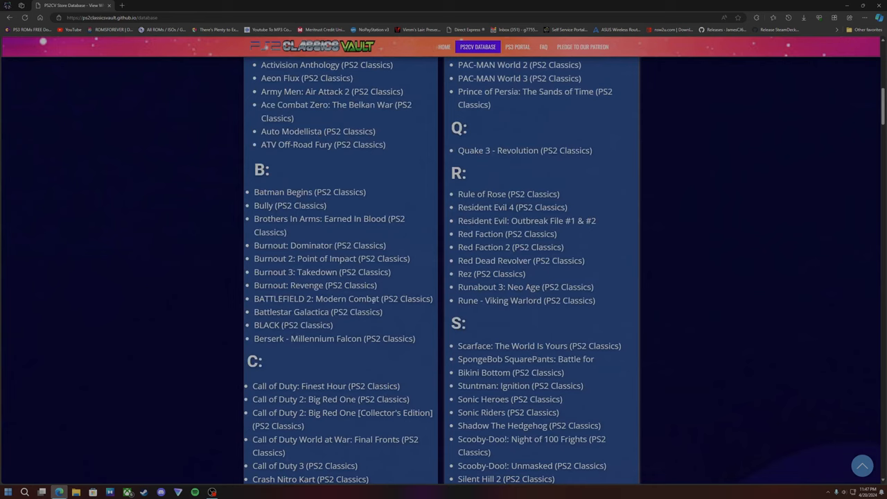
pyautogui.scroll(-3)
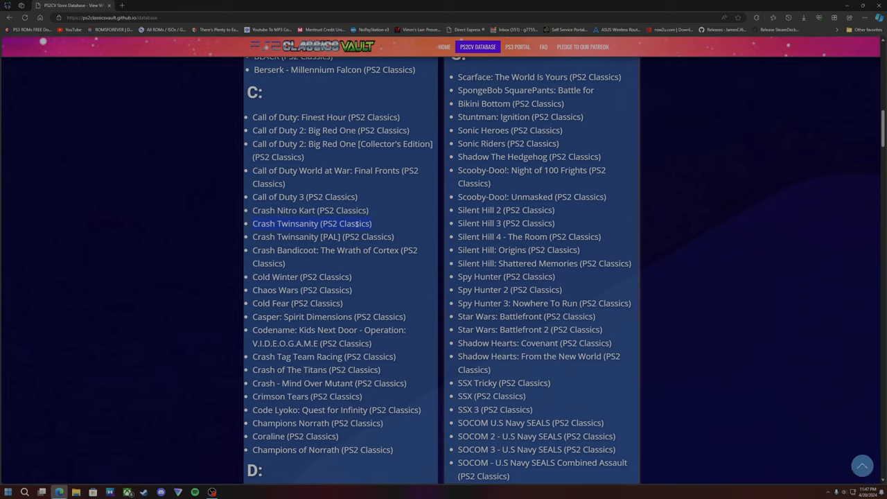
pyautogui.scroll(-3)
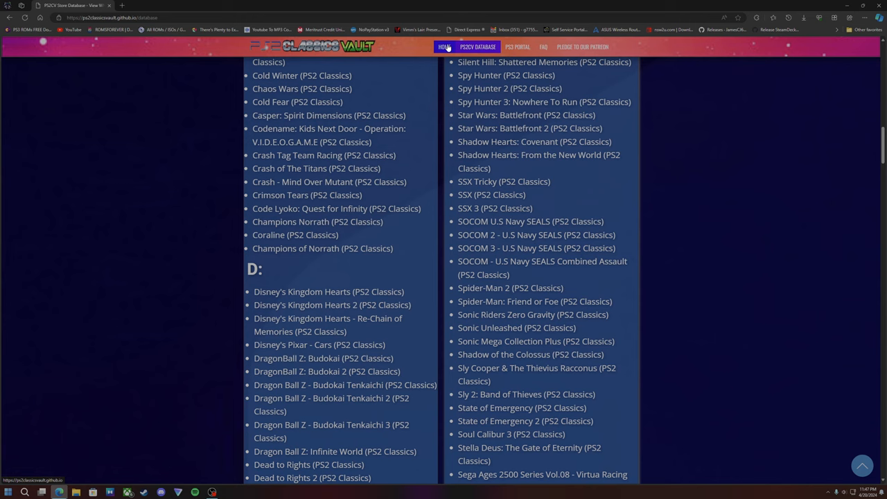
# Return to the PS2CV Store home page from the game database
pyautogui.click(443, 47)
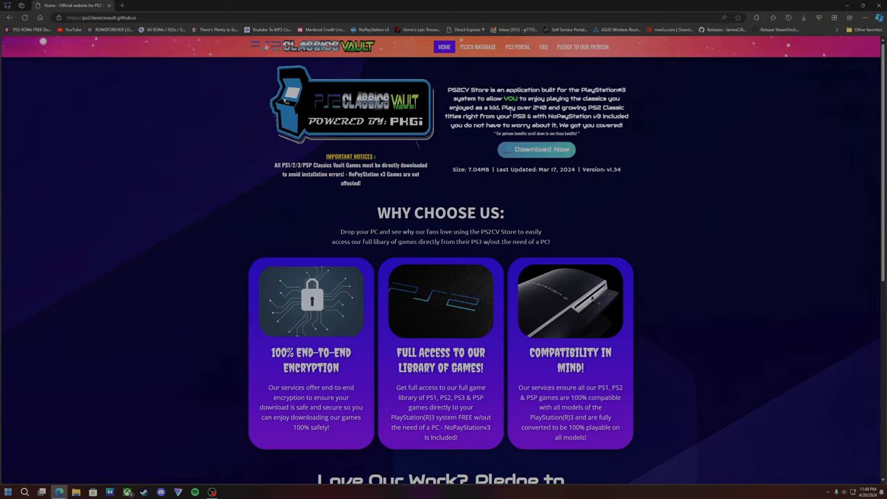
pyautogui.moveTo(501, 61)
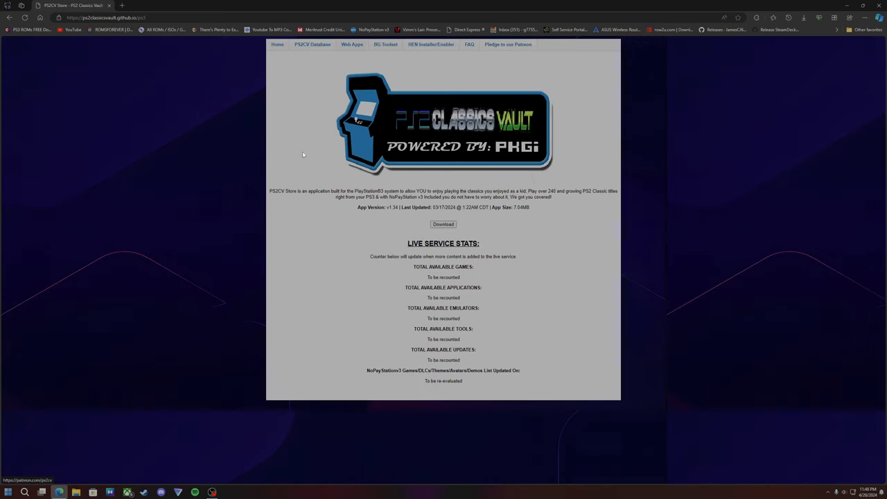
pyautogui.moveTo(102, 29)
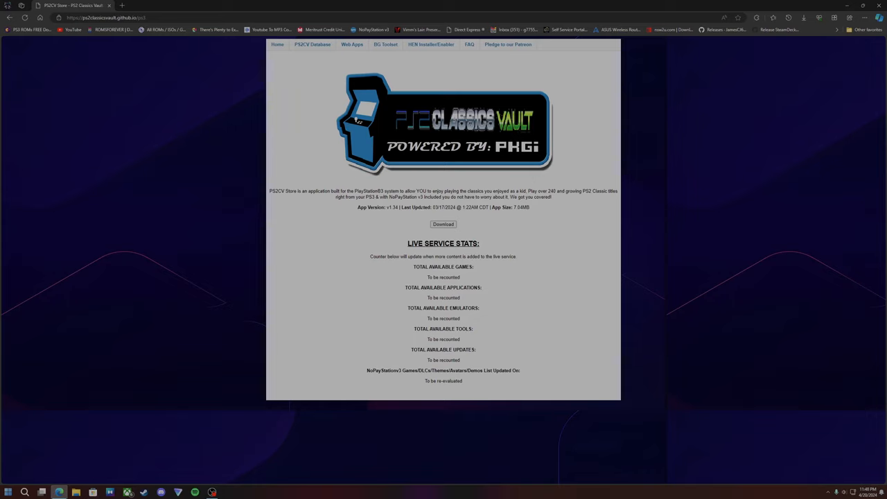
pyautogui.moveTo(482, 213)
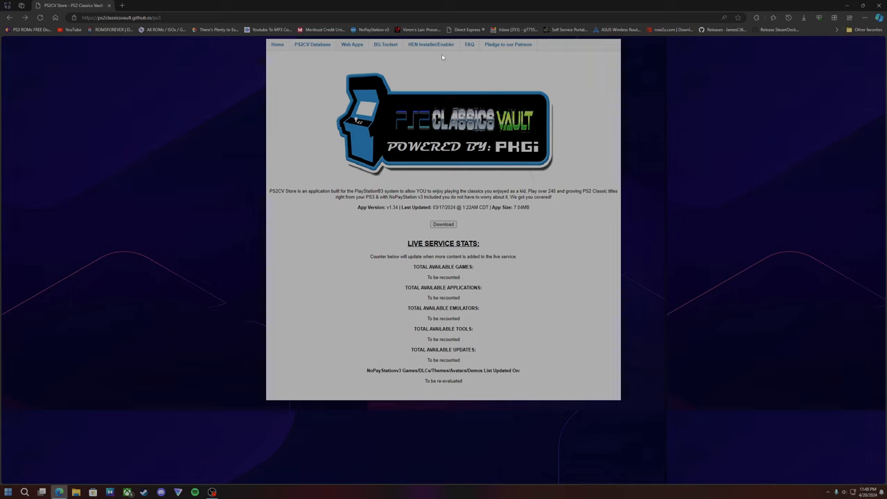
pyautogui.moveTo(485, 125)
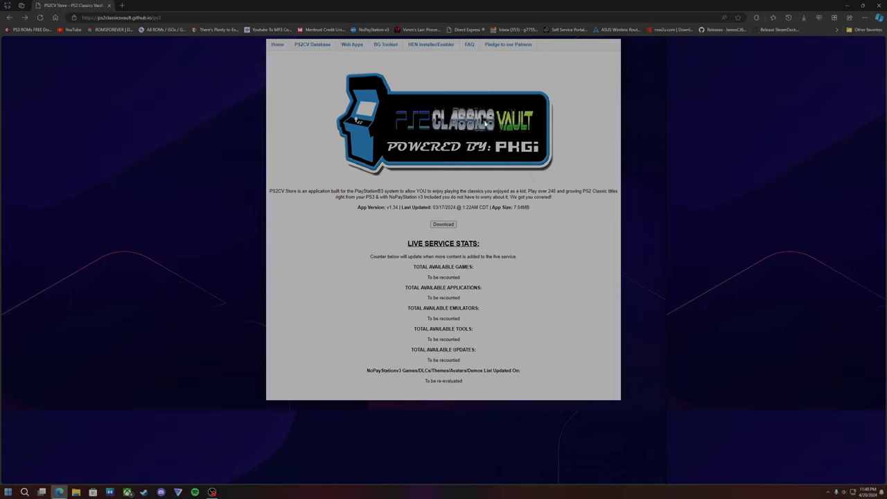
pyautogui.moveTo(404, 58)
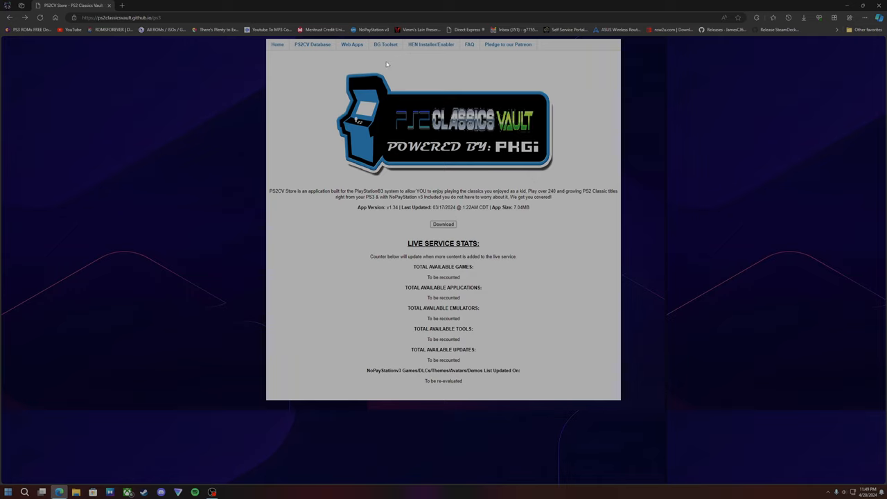
pyautogui.moveTo(469, 44)
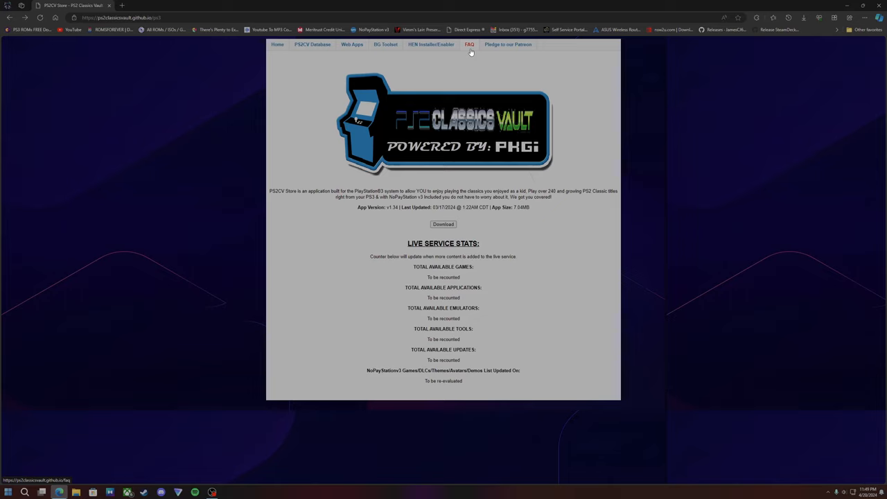
pyautogui.moveTo(476, 47)
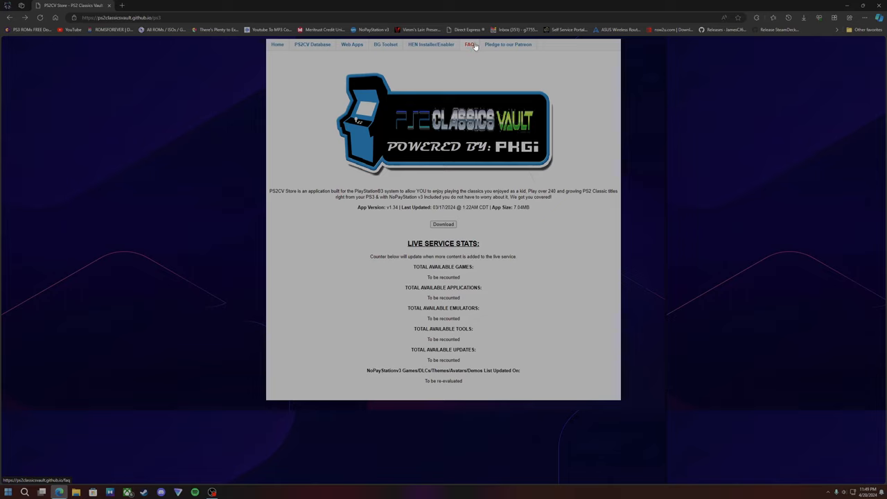
# Open the FAQ page about installing the PS2CV Store and error 8002AE04
pyautogui.click(470, 44)
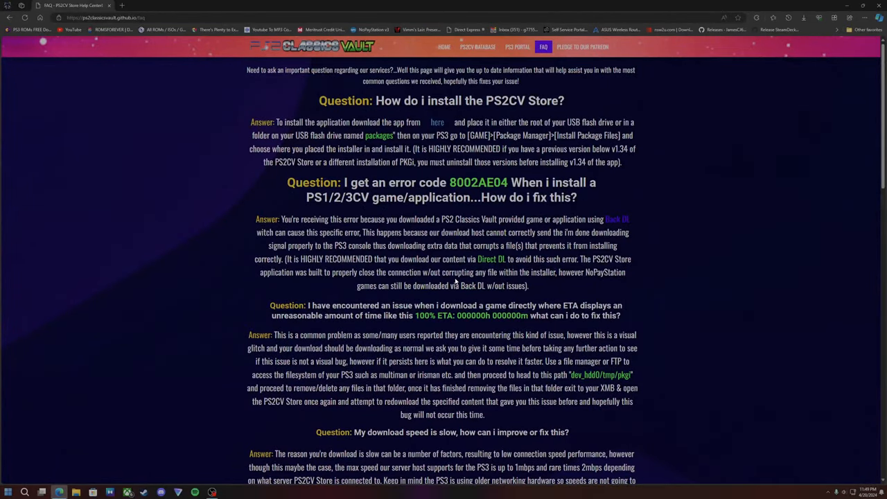
pyautogui.click(444, 47)
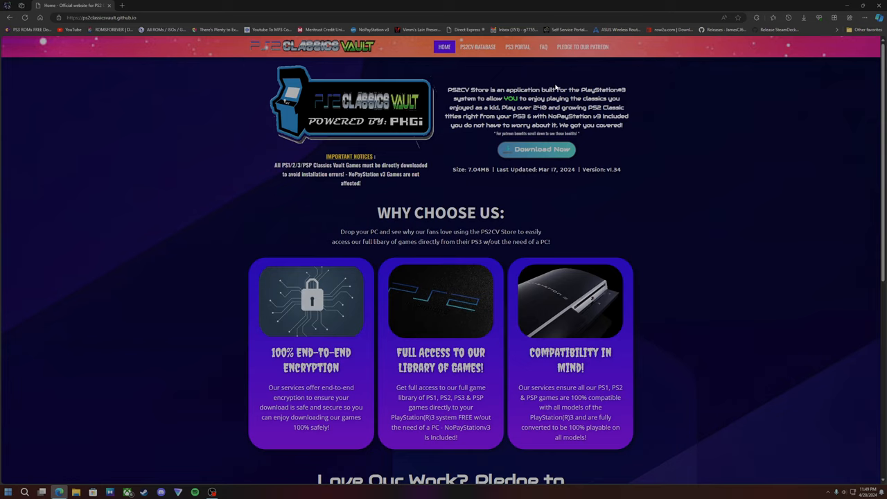
pyautogui.moveTo(535, 97)
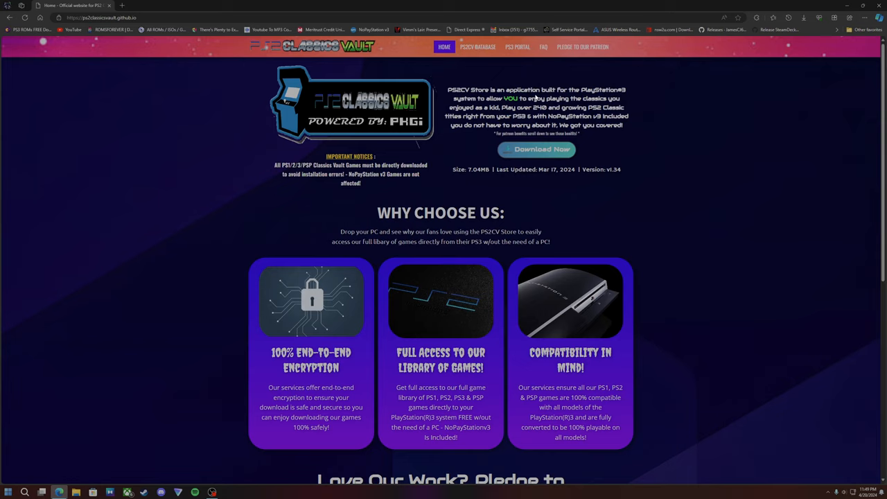
pyautogui.moveTo(368, 252)
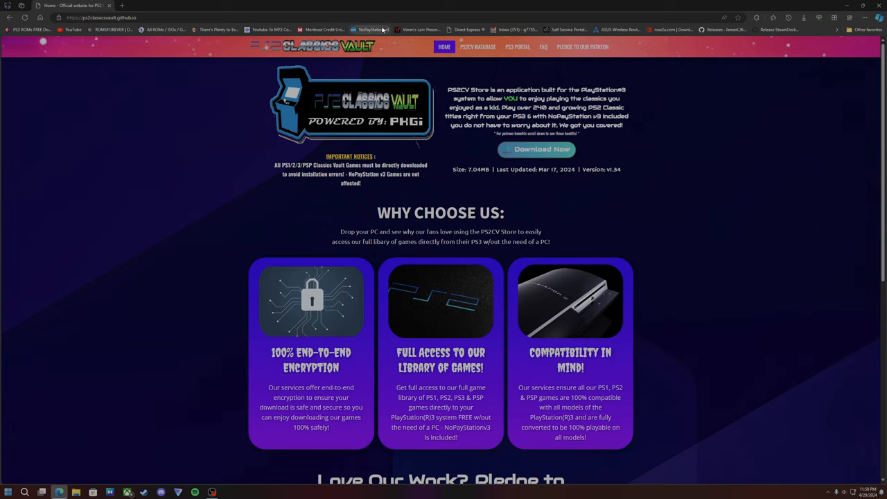
# Switch to the NoPayStation tab briefly, then return to the PS2 Classics Vault site
pyautogui.click(372, 6)
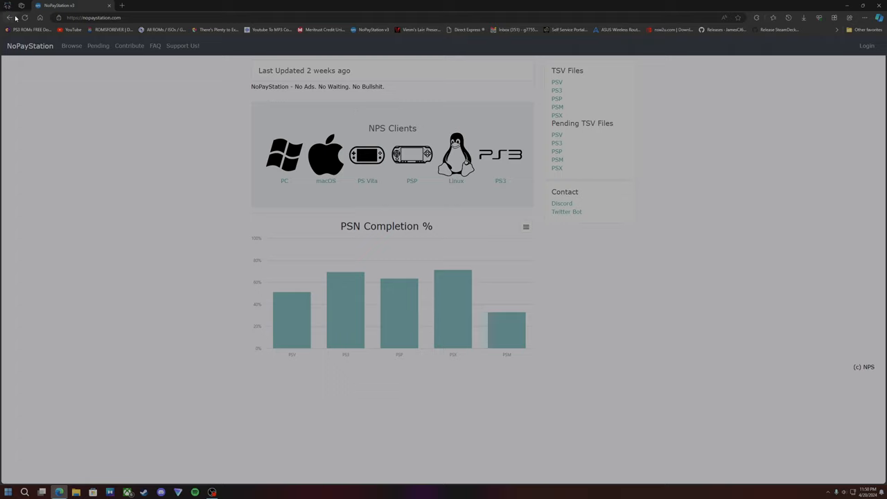
pyautogui.moveTo(231, 153)
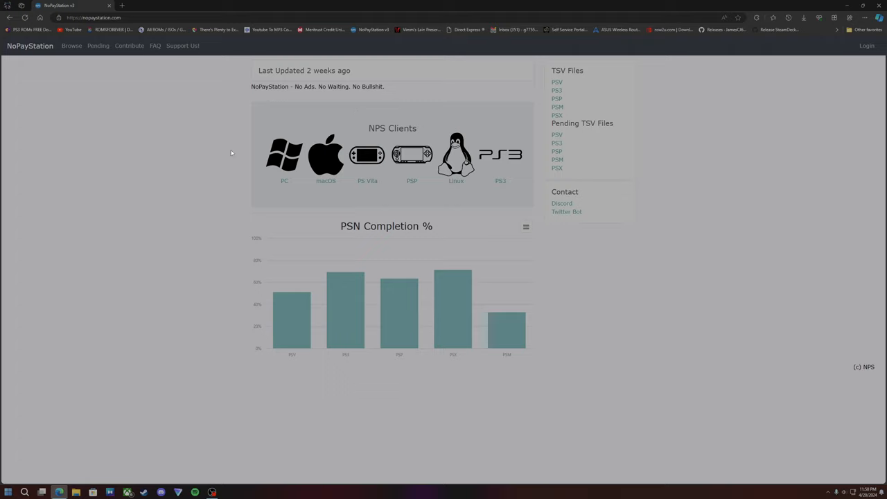
pyautogui.click(29, 29)
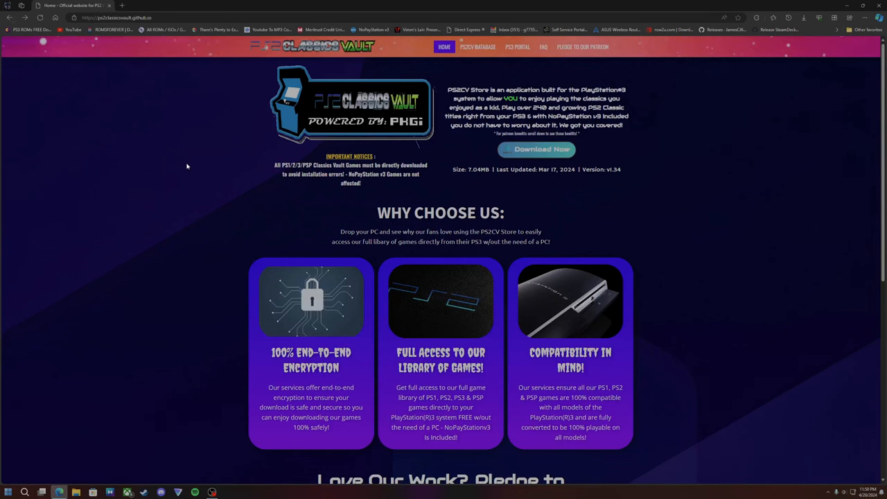
pyautogui.moveTo(479, 171)
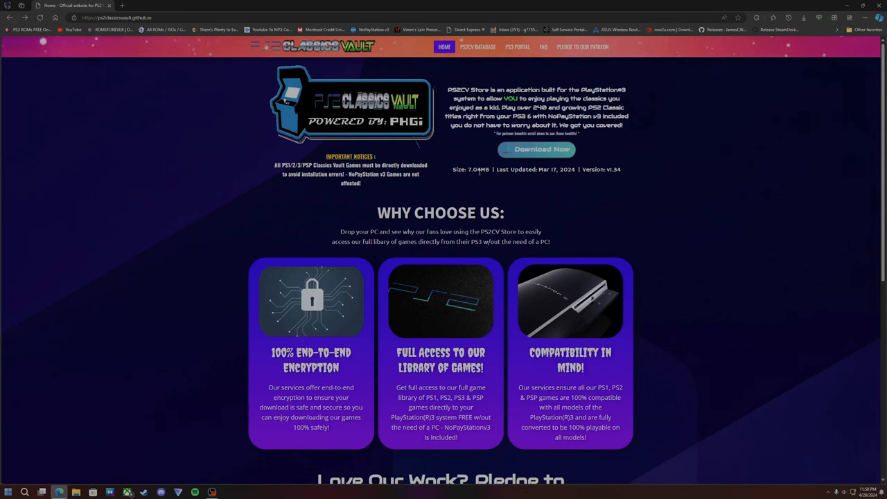
pyautogui.moveTo(445, 66)
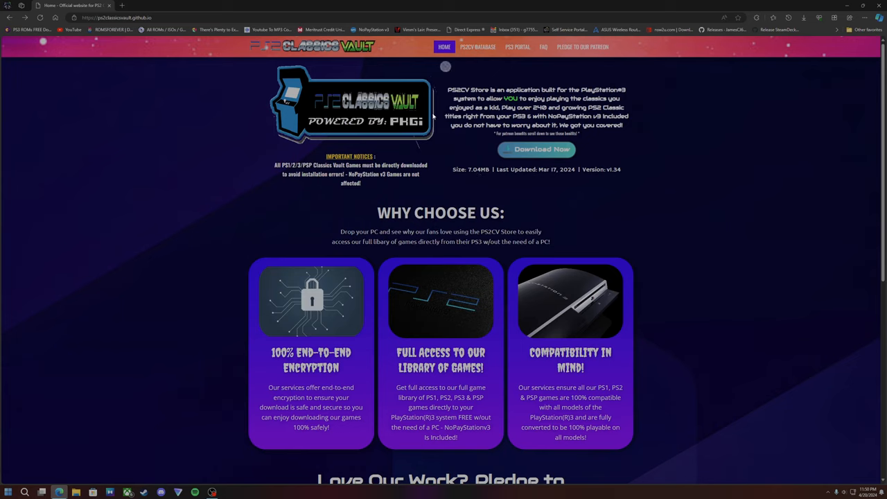
pyautogui.moveTo(435, 119)
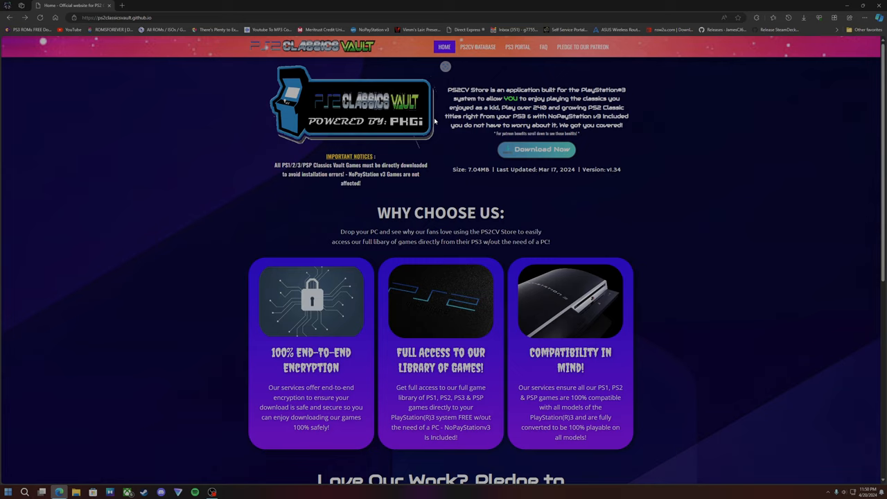
pyautogui.moveTo(440, 118)
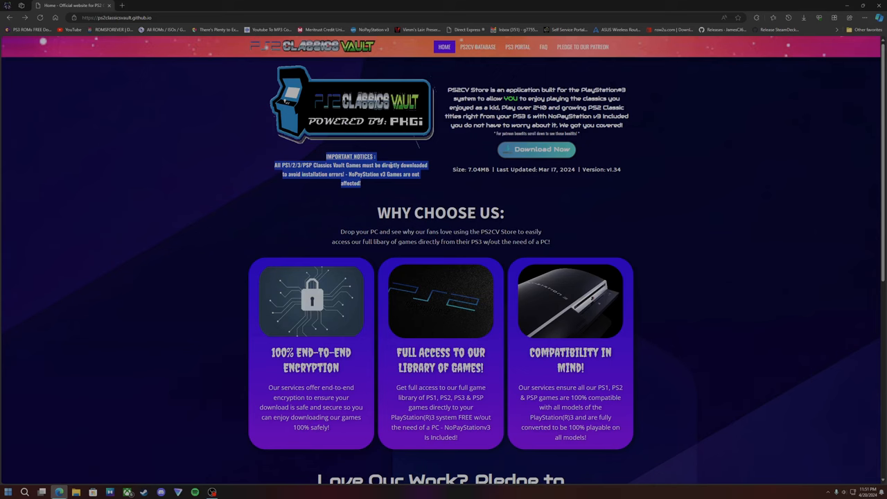
# Reopen the FAQ page with the error 8002AE04 answer, then return to the home page
pyautogui.click(543, 47)
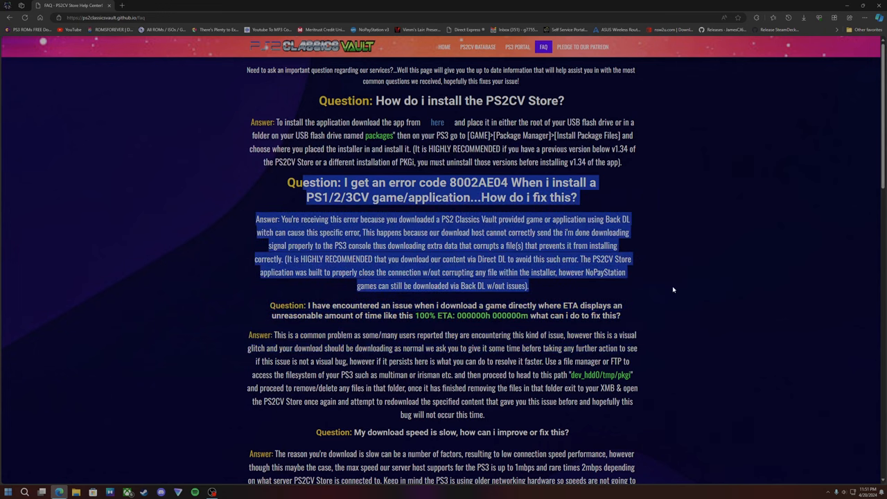
pyautogui.click(444, 47)
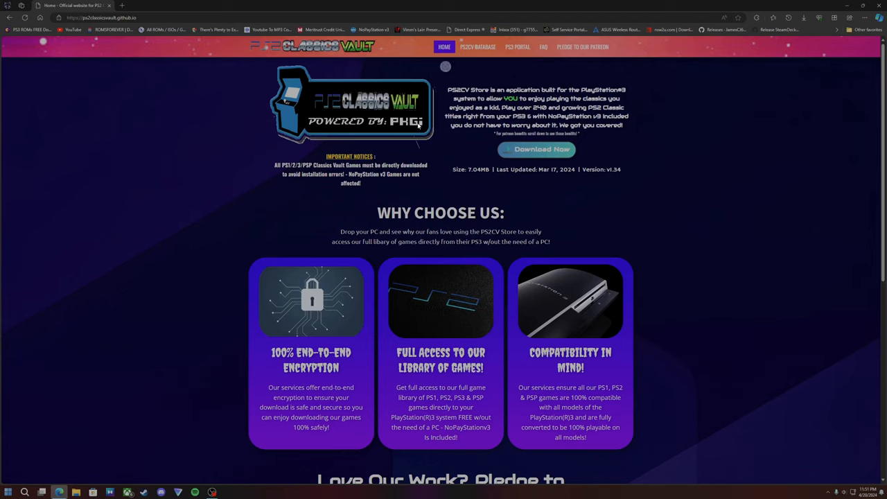
pyautogui.moveTo(424, 114)
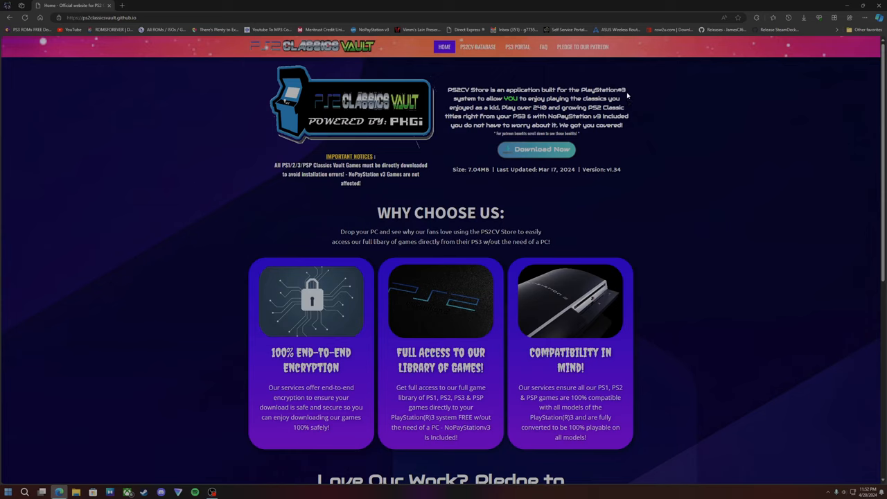
pyautogui.moveTo(684, 94)
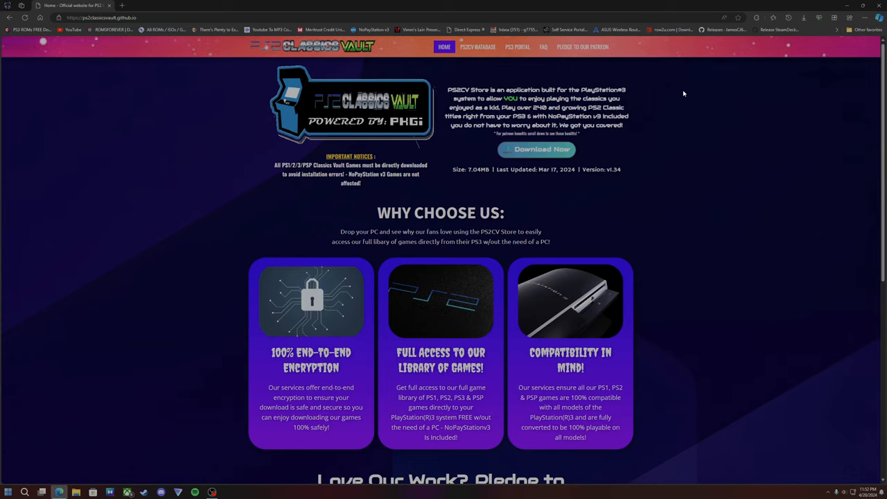
pyautogui.moveTo(684, 94)
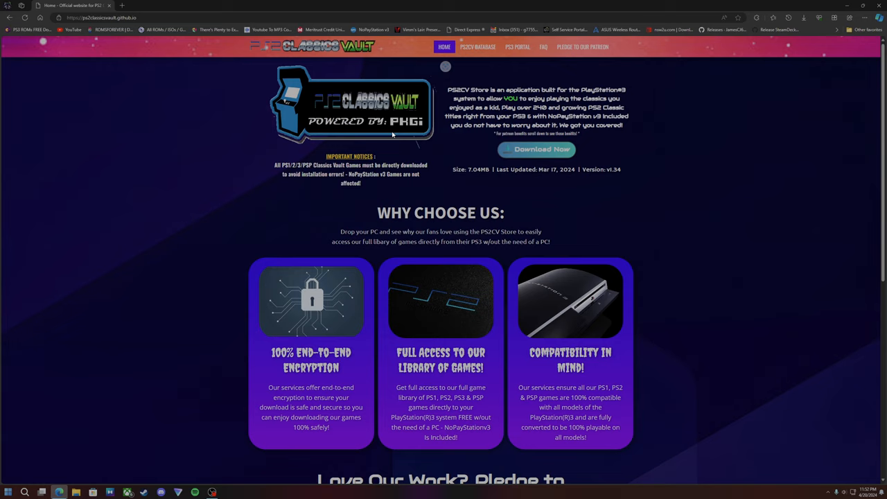
pyautogui.moveTo(446, 97)
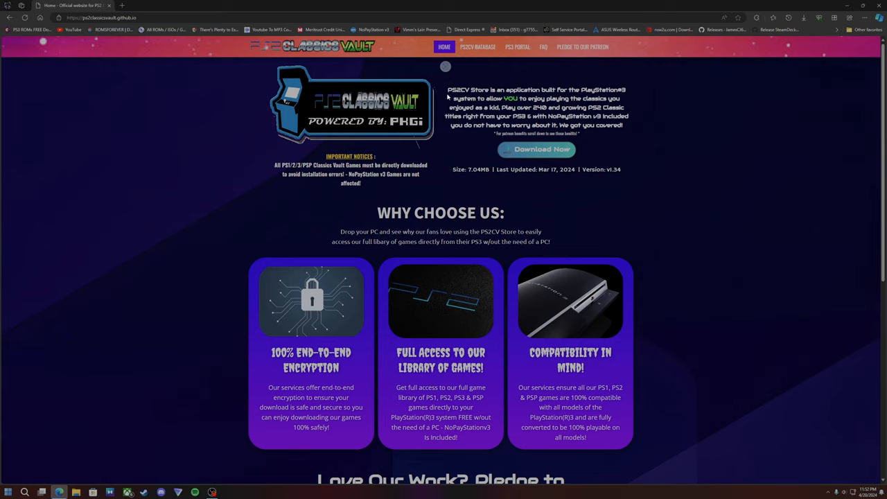
pyautogui.moveTo(446, 94)
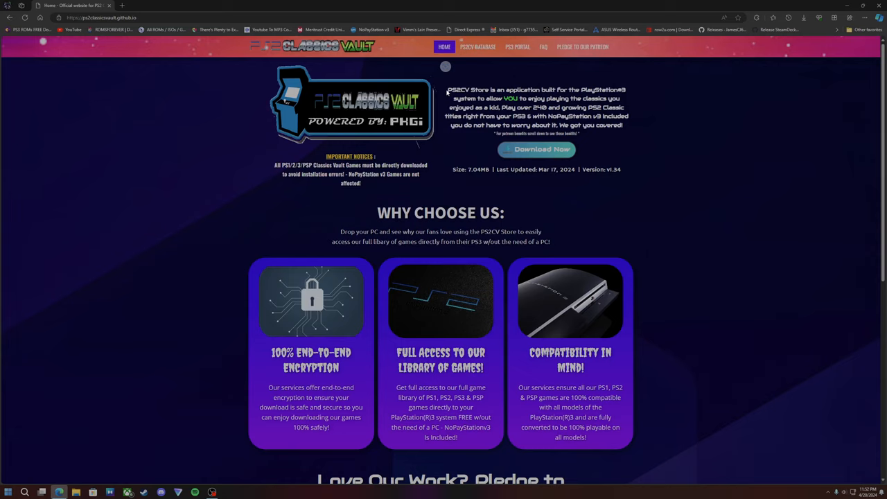
pyautogui.moveTo(438, 100)
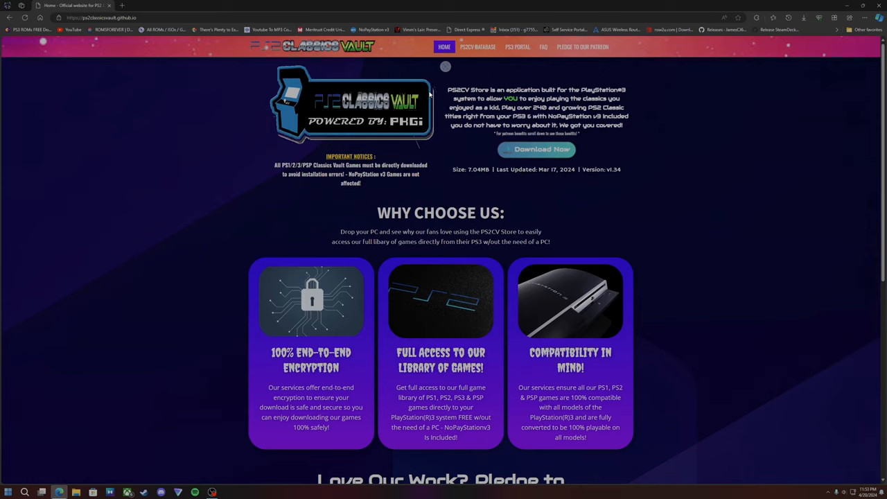
pyautogui.moveTo(415, 106)
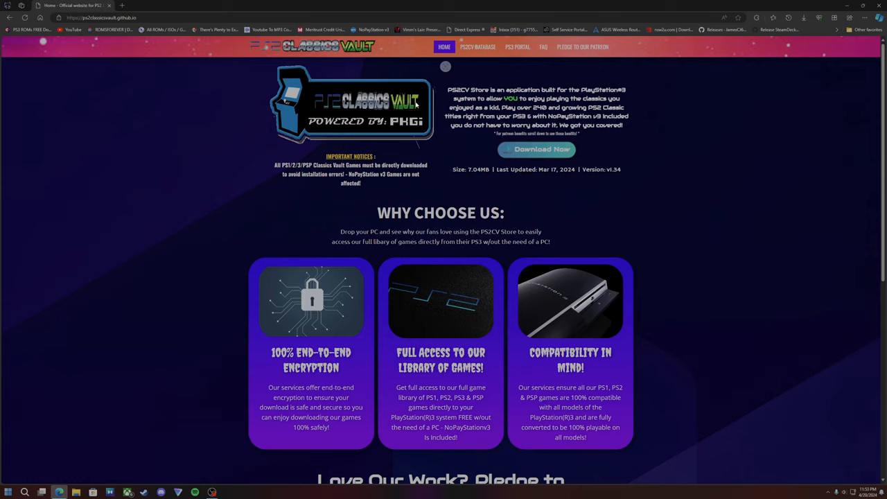
pyautogui.moveTo(435, 106)
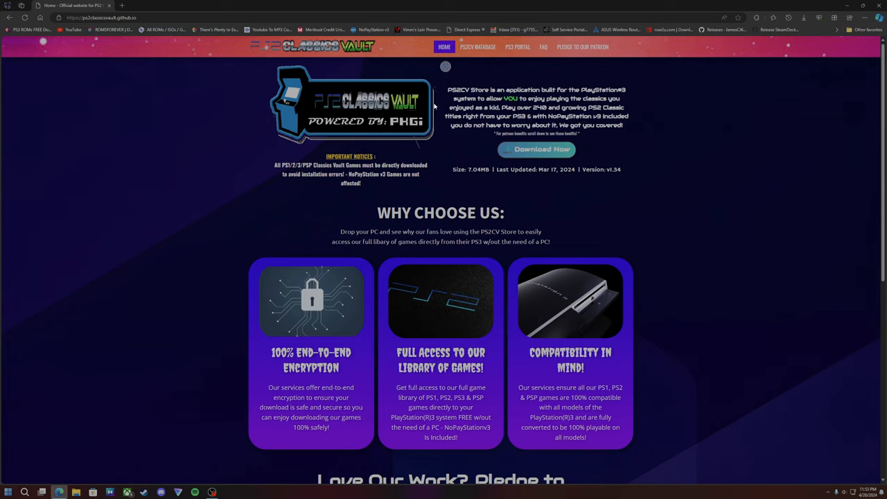
pyautogui.moveTo(422, 110)
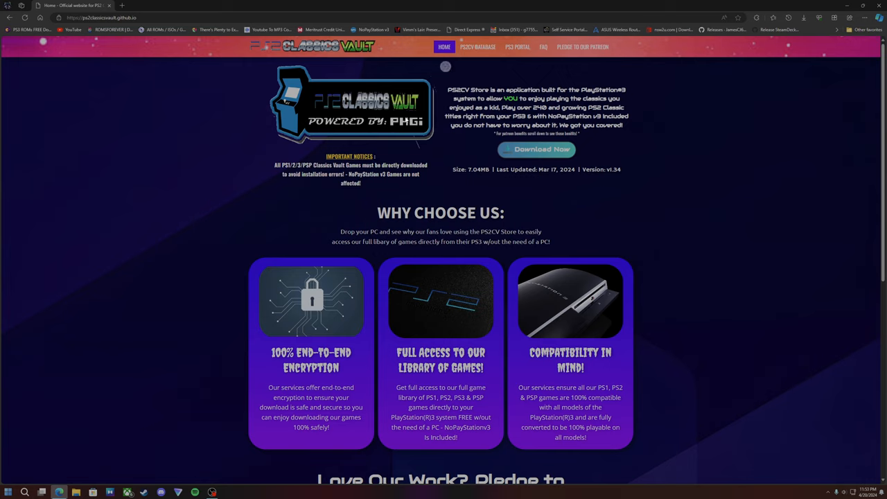
pyautogui.moveTo(421, 134)
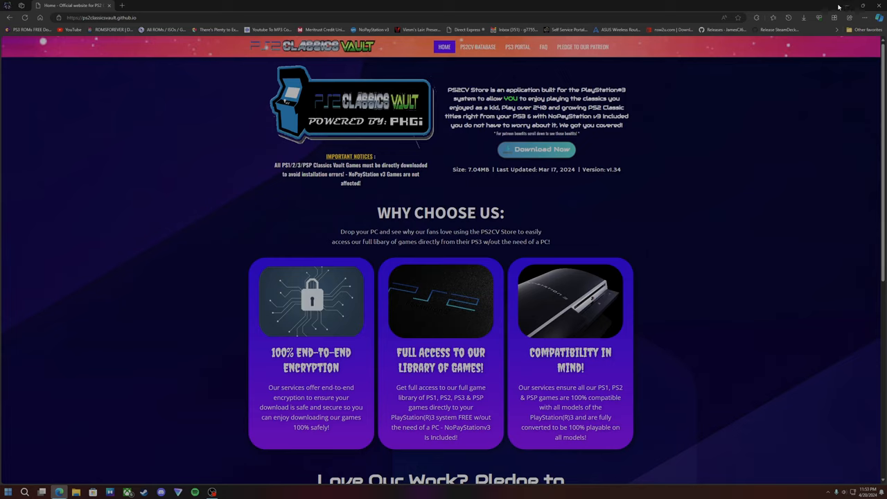
pyautogui.moveTo(815, 8)
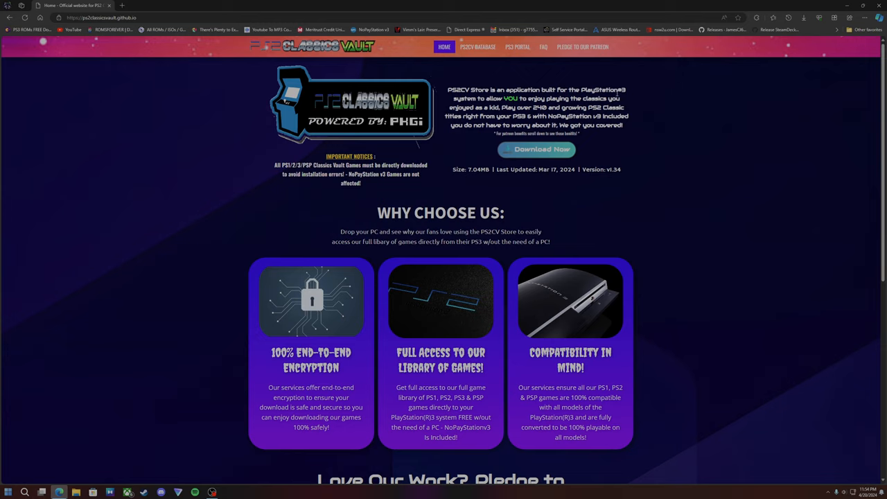
pyautogui.moveTo(629, 82)
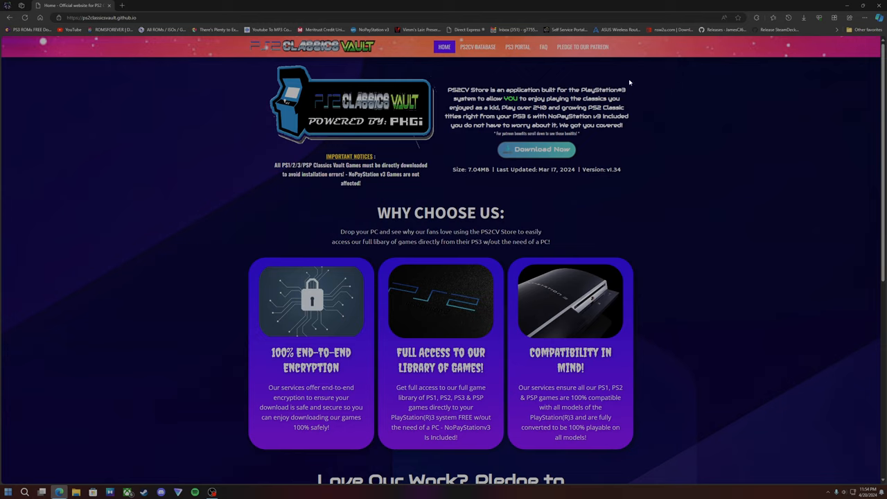
pyautogui.moveTo(612, 61)
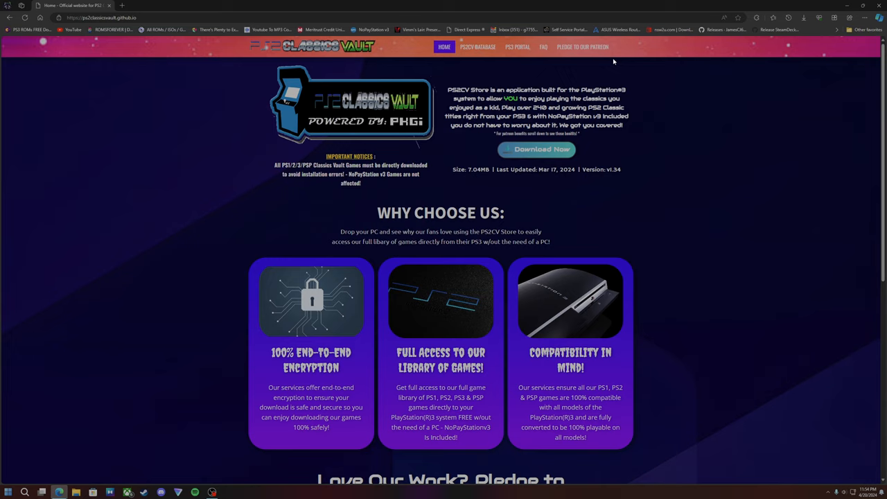
pyautogui.moveTo(530, 79)
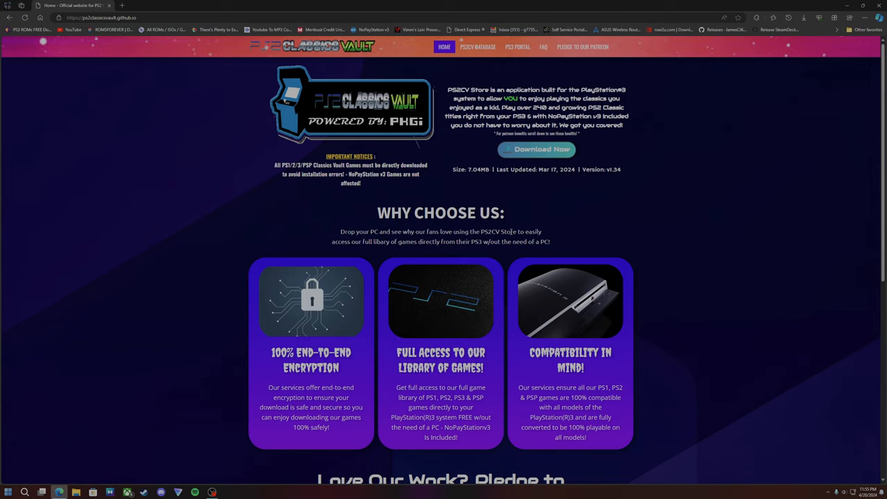
pyautogui.moveTo(188, 209)
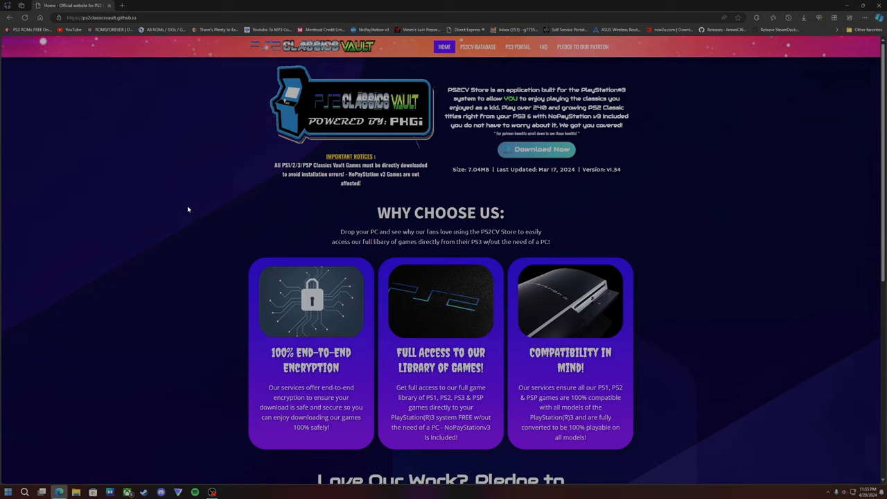
pyautogui.moveTo(435, 88)
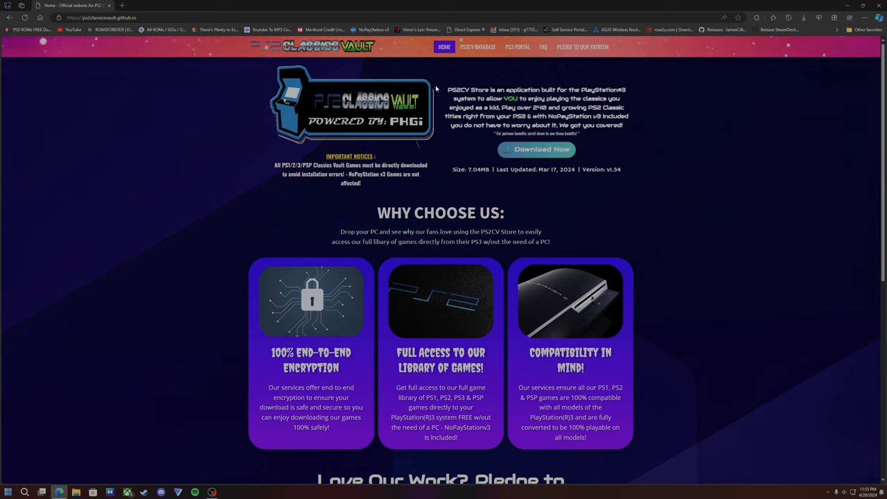
pyautogui.moveTo(436, 89)
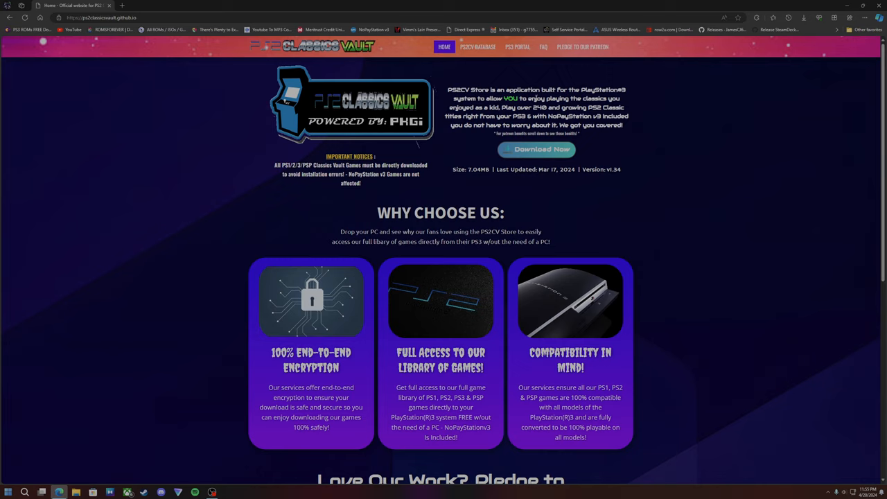